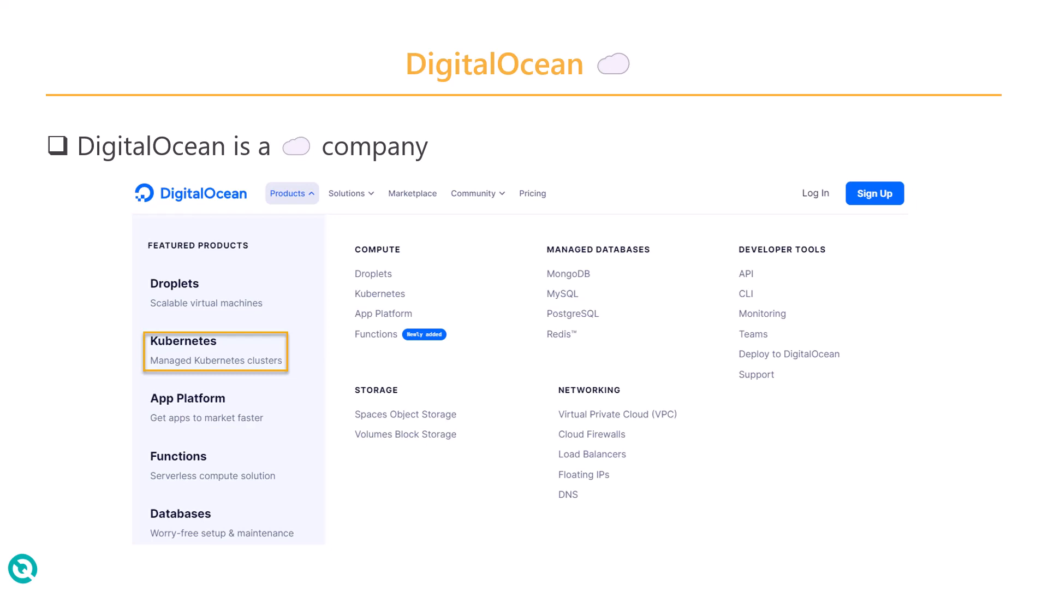
# Advance to the next presentation slide introducing DigitalOcean
pyautogui.press('Right')
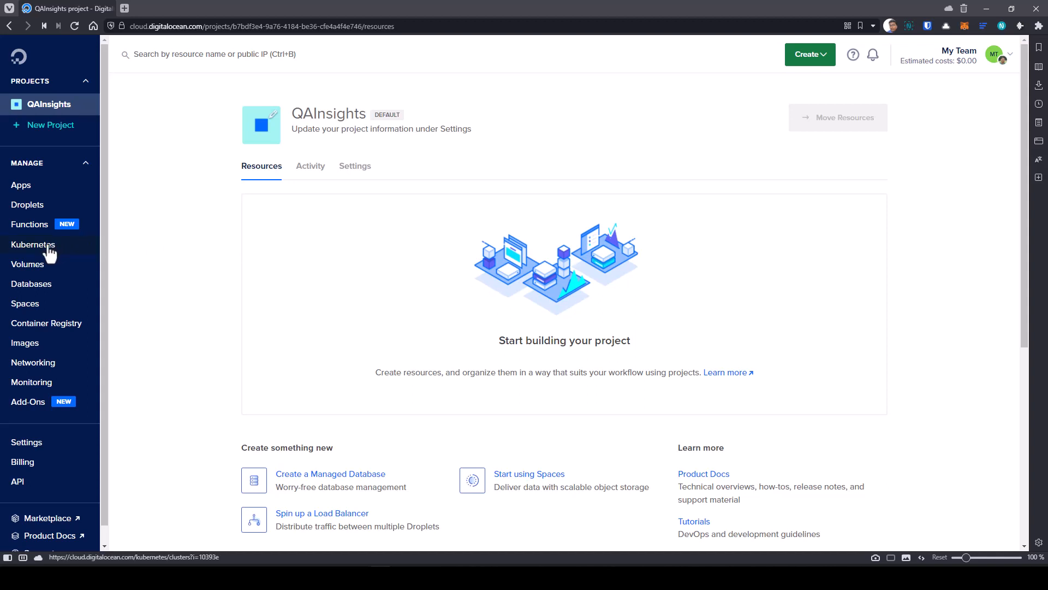
# Go to the Kubernetes page and start creating a new Kubernetes cluster
pyautogui.click(33, 243)
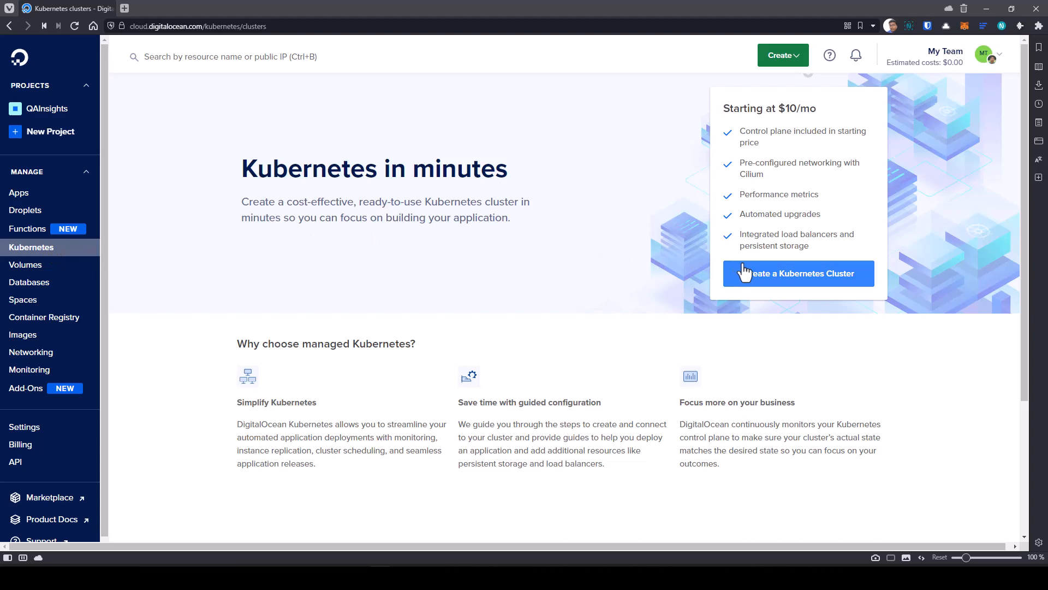
pyautogui.click(797, 273)
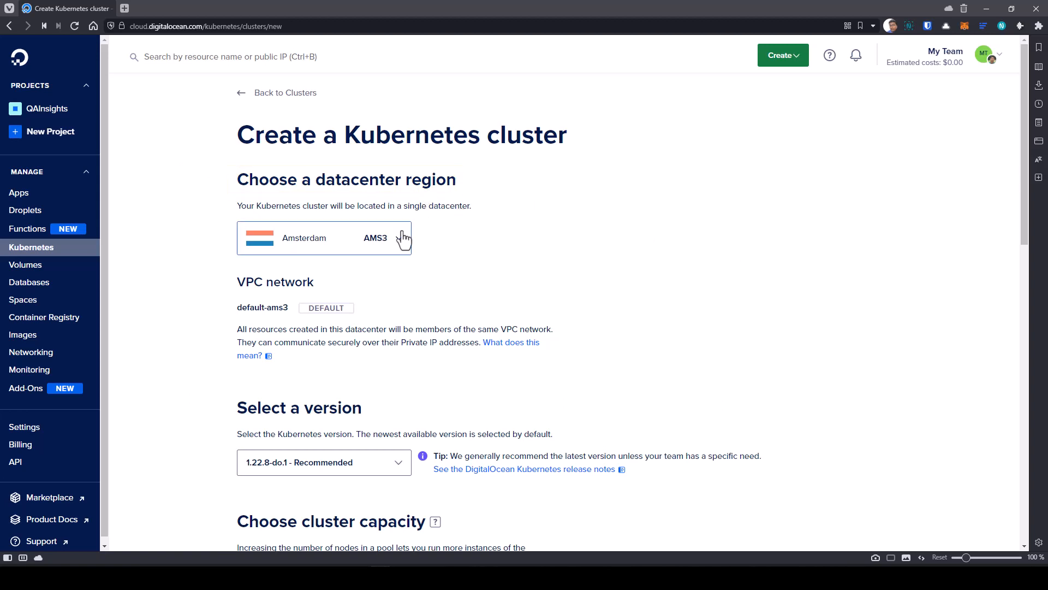
# Choose the New York NYC3 datacenter and keep the recommended 1.22.8-do.1 Kubernetes version
pyautogui.click(324, 237)
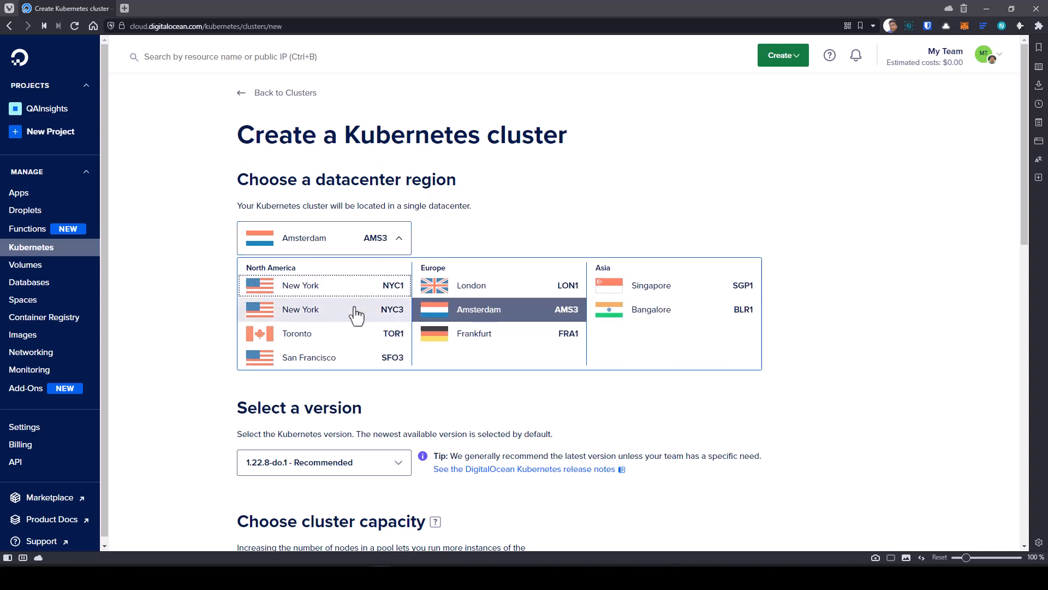
pyautogui.click(300, 309)
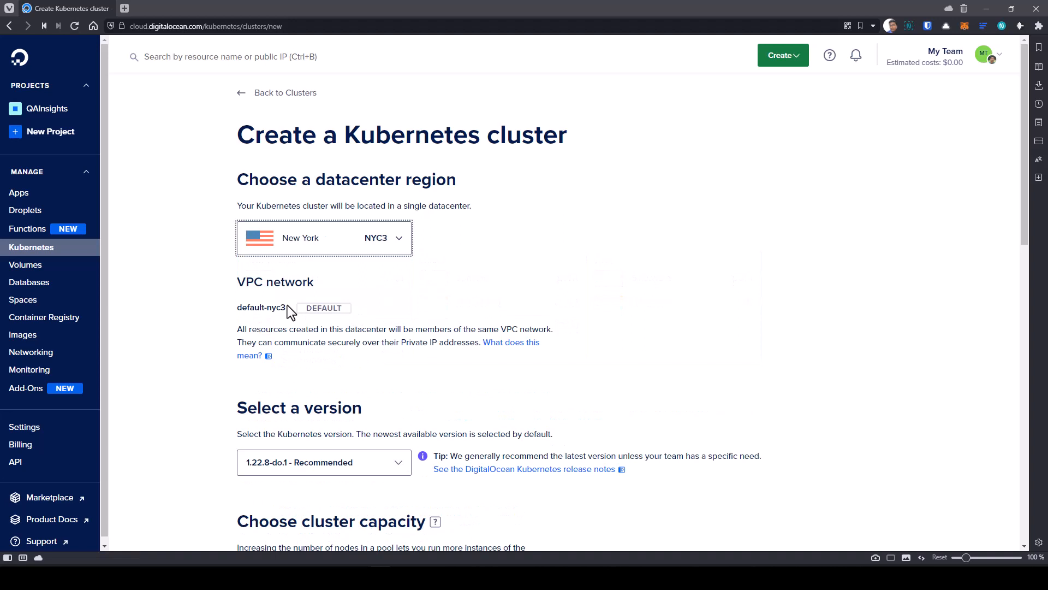
pyautogui.scroll(-3)
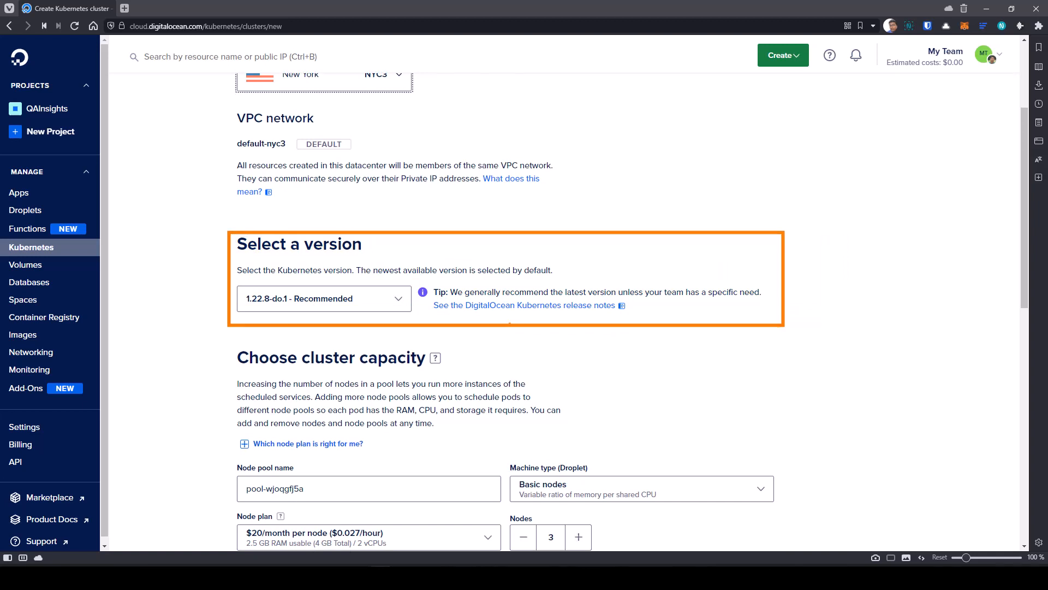
pyautogui.click(324, 298)
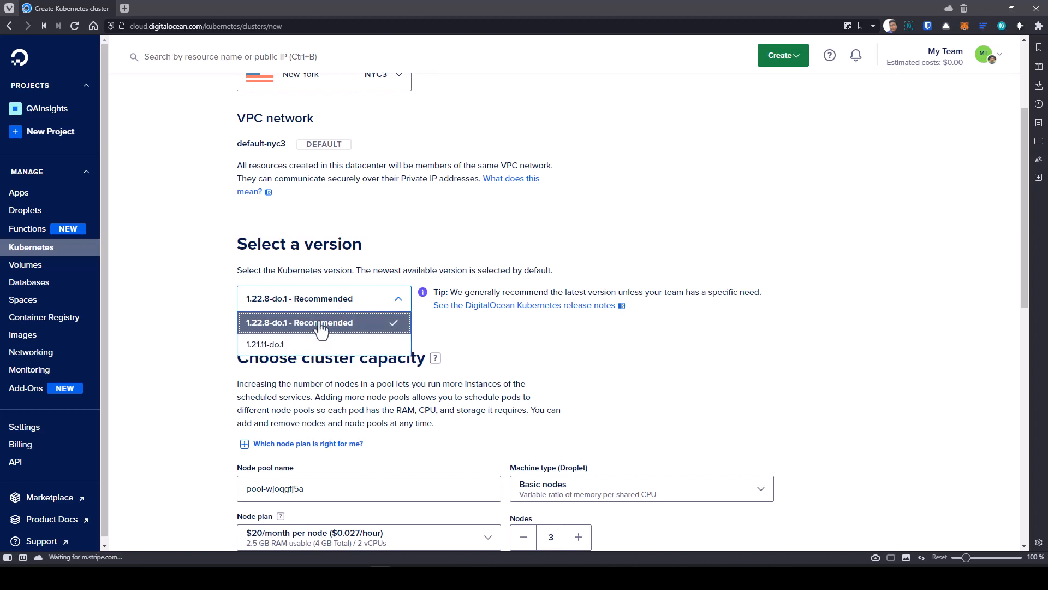
pyautogui.click(323, 322)
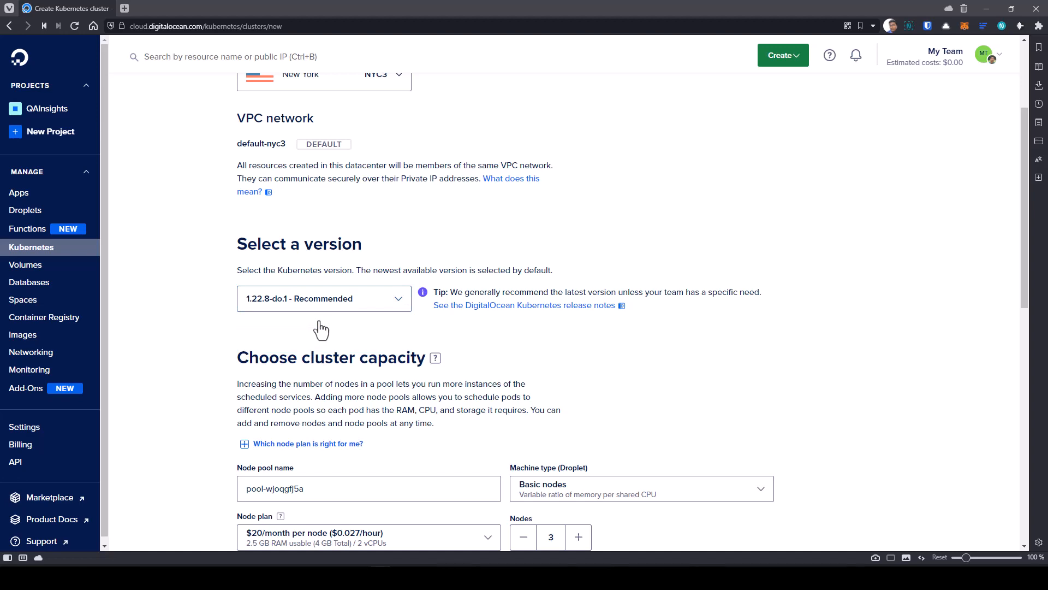
pyautogui.scroll(-3)
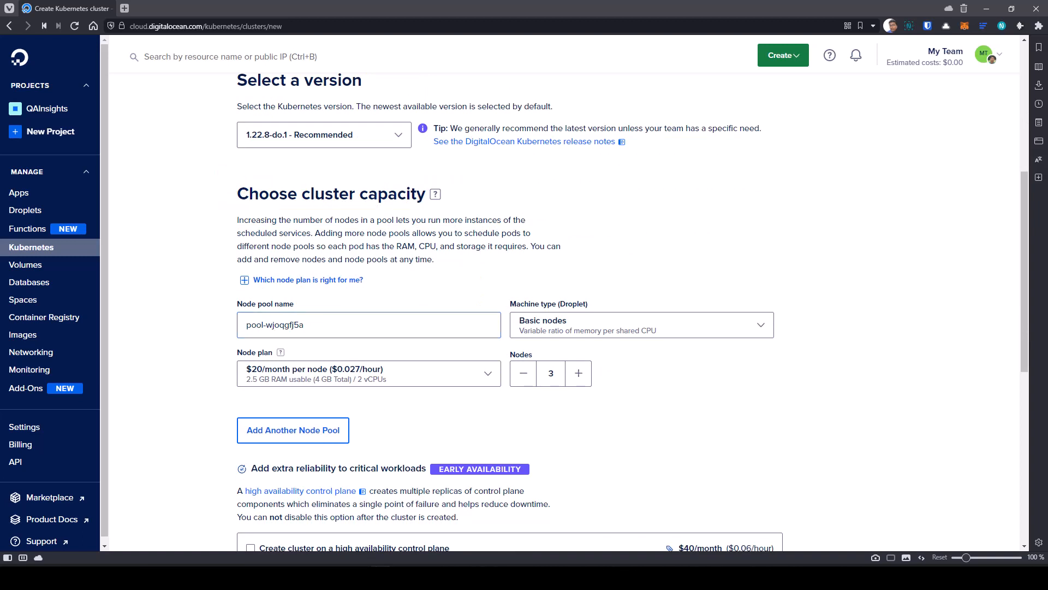
# Set the node pool to Basic nodes on the $20/month 2.5 GB RAM plan and reduce it to 2 nodes
pyautogui.click(368, 324)
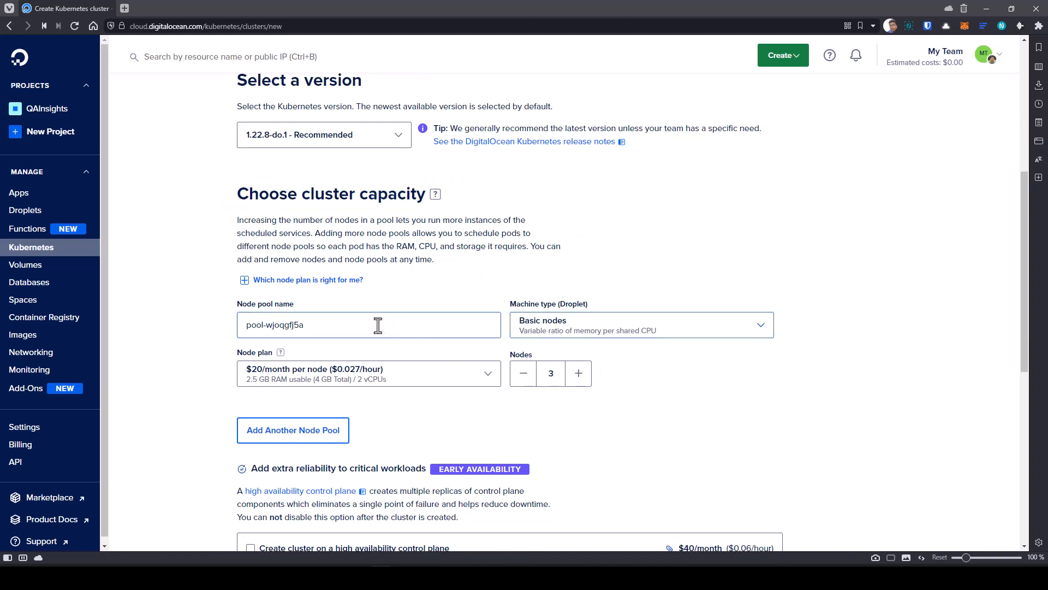
pyautogui.click(368, 324)
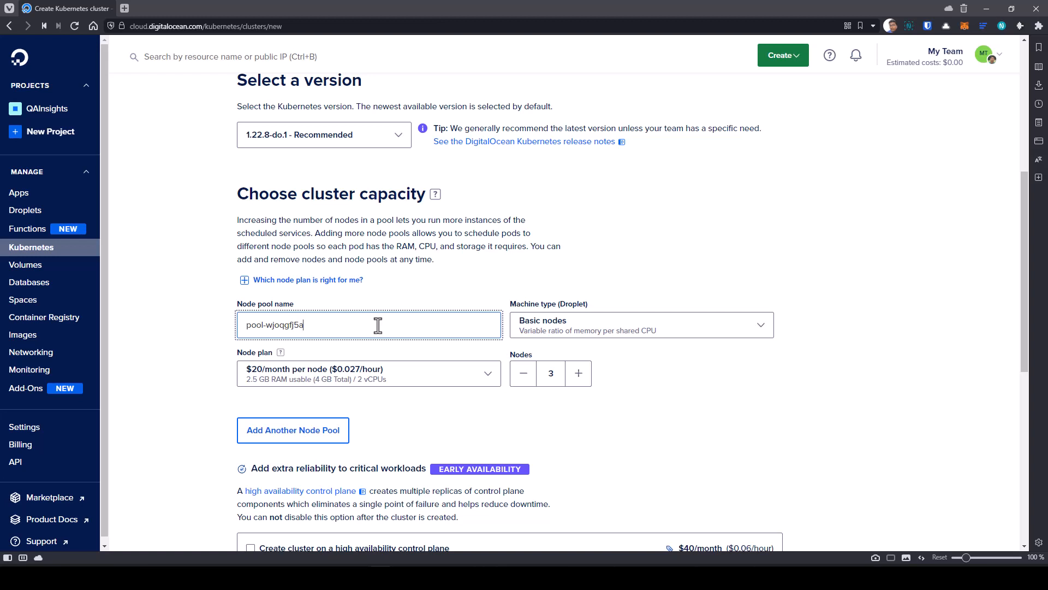
pyautogui.click(640, 324)
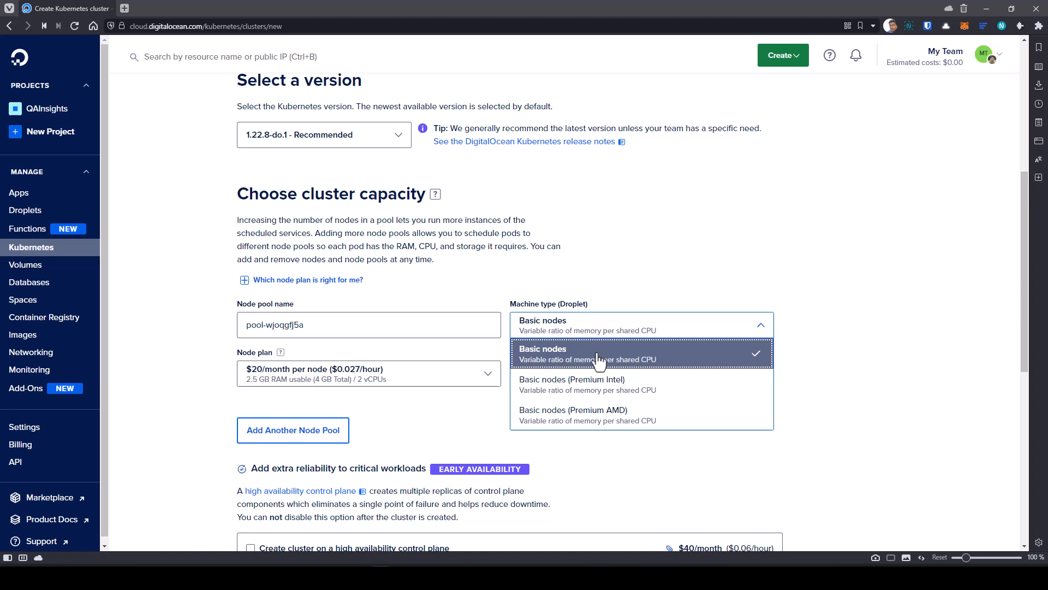
pyautogui.moveTo(602, 384)
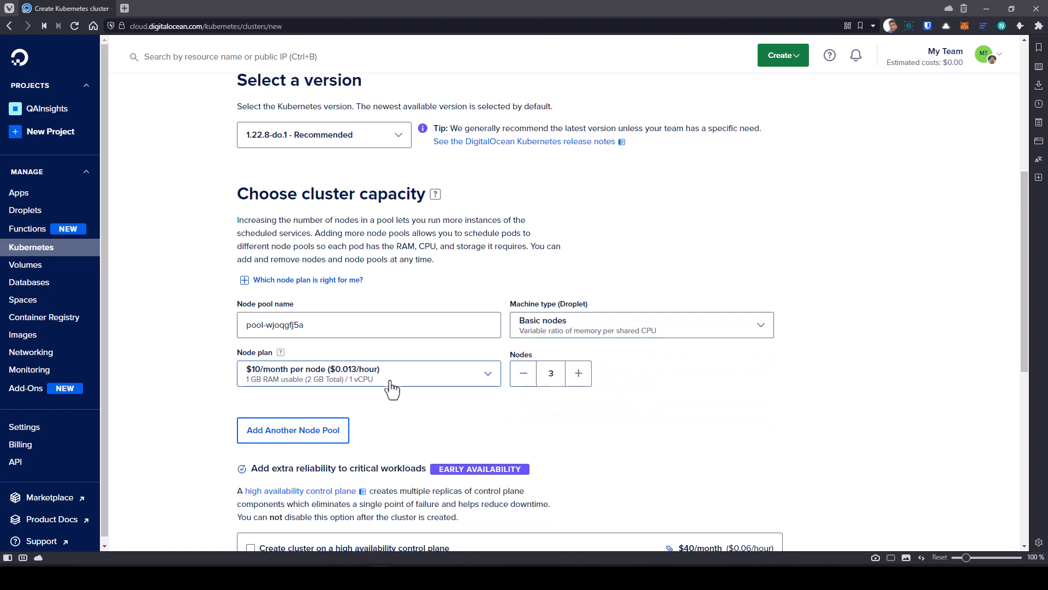
pyautogui.click(368, 373)
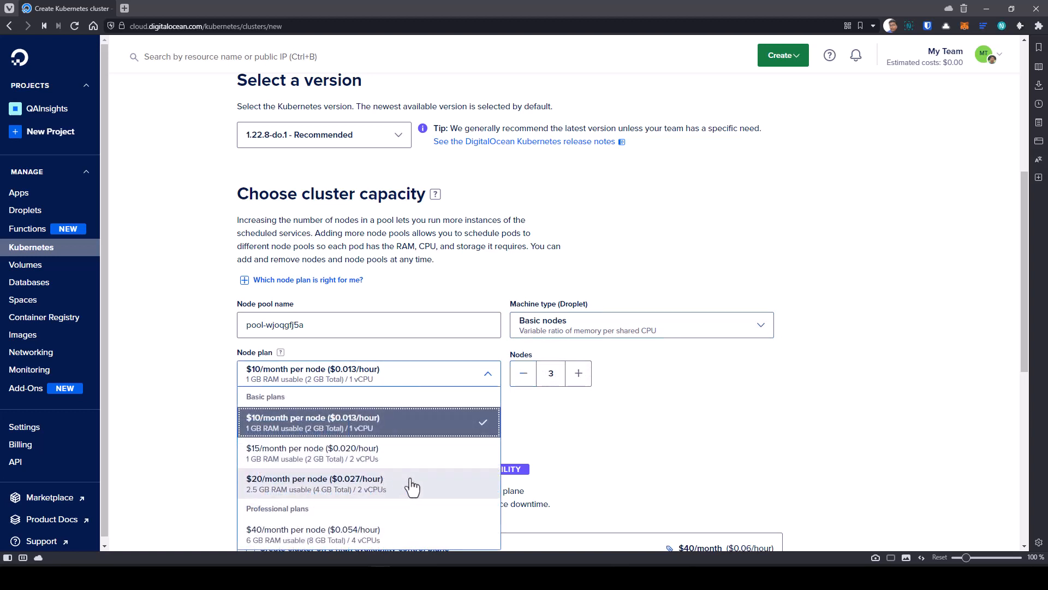
pyautogui.click(314, 484)
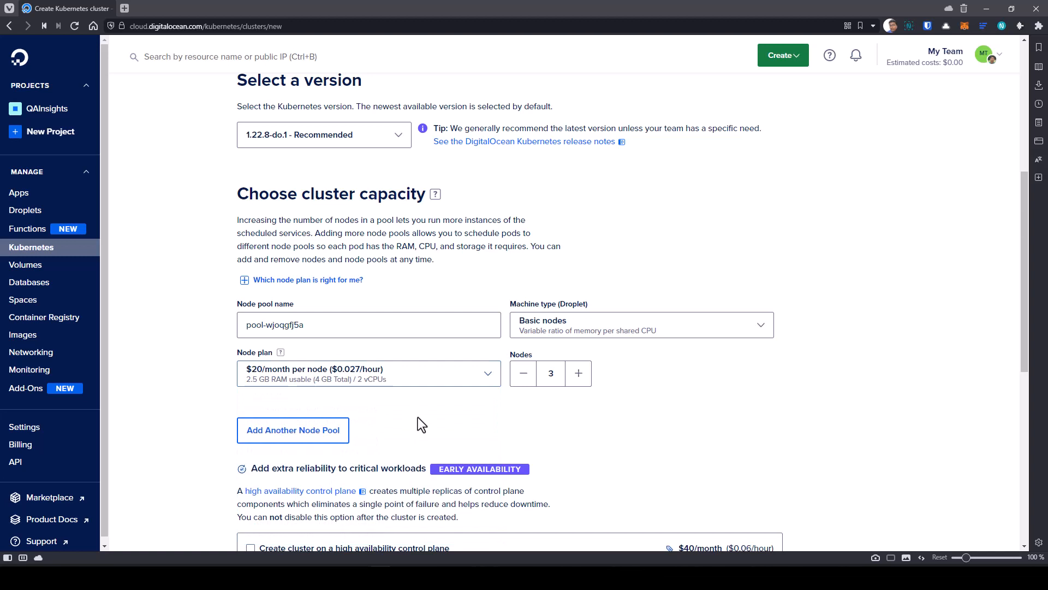
pyautogui.moveTo(587, 418)
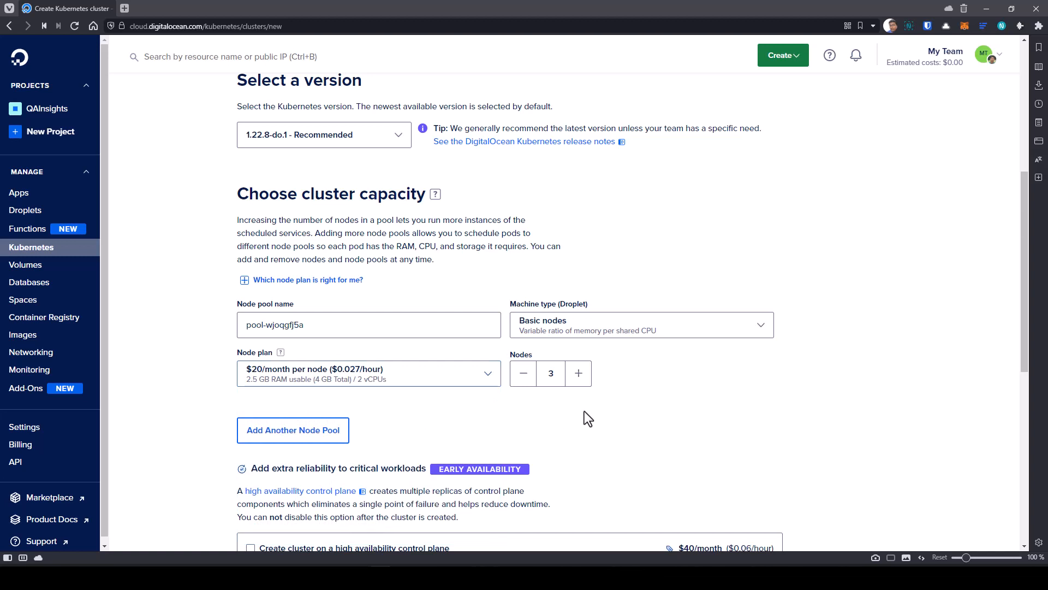
pyautogui.click(523, 263)
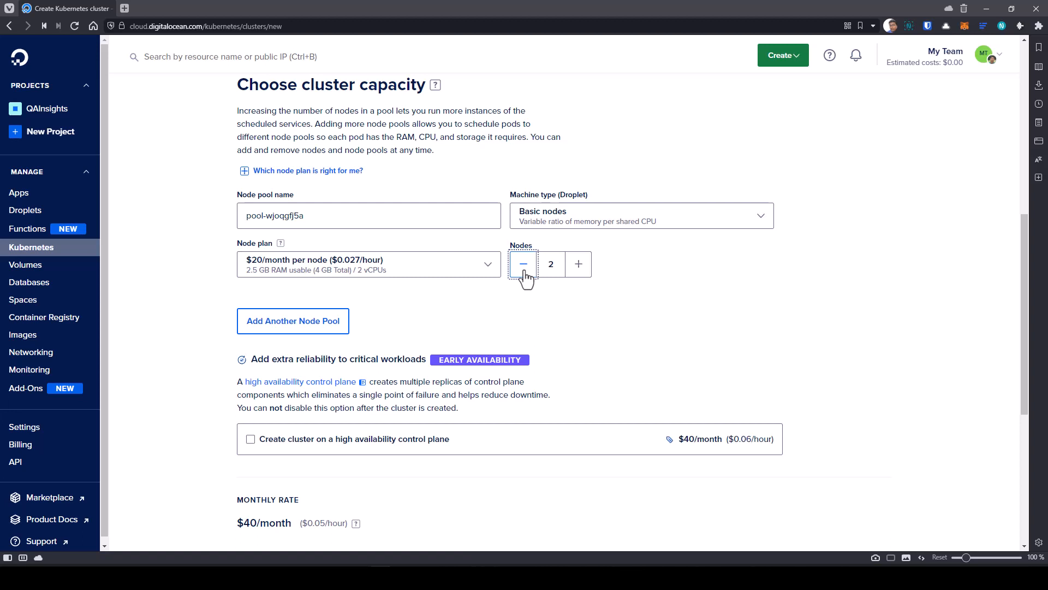
# Tag the cluster litmuschaos and submit Create Cluster
pyautogui.scroll(-3)
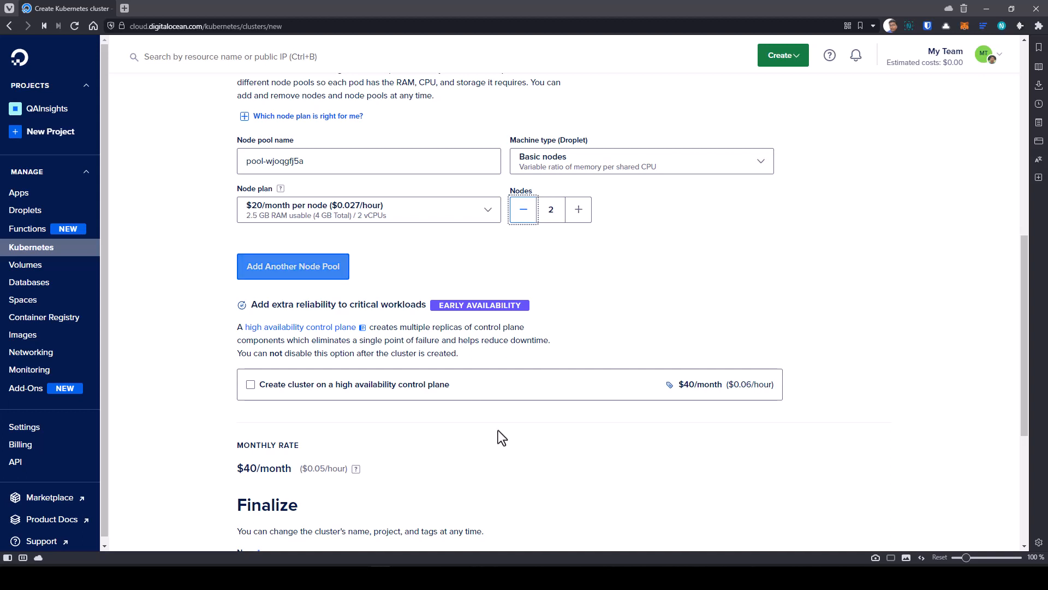
pyautogui.scroll(-3)
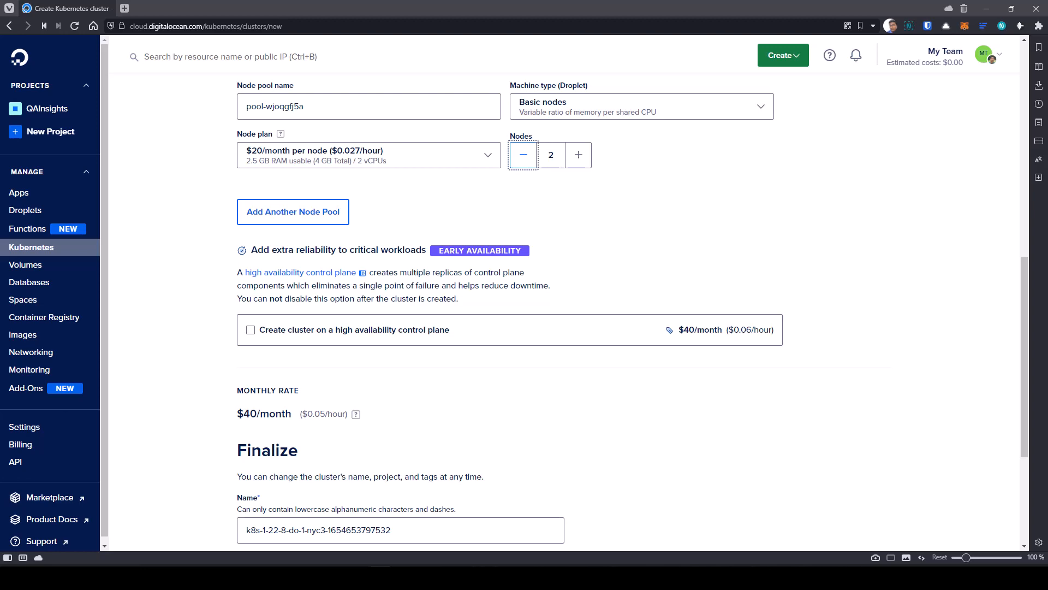
pyautogui.scroll(-3)
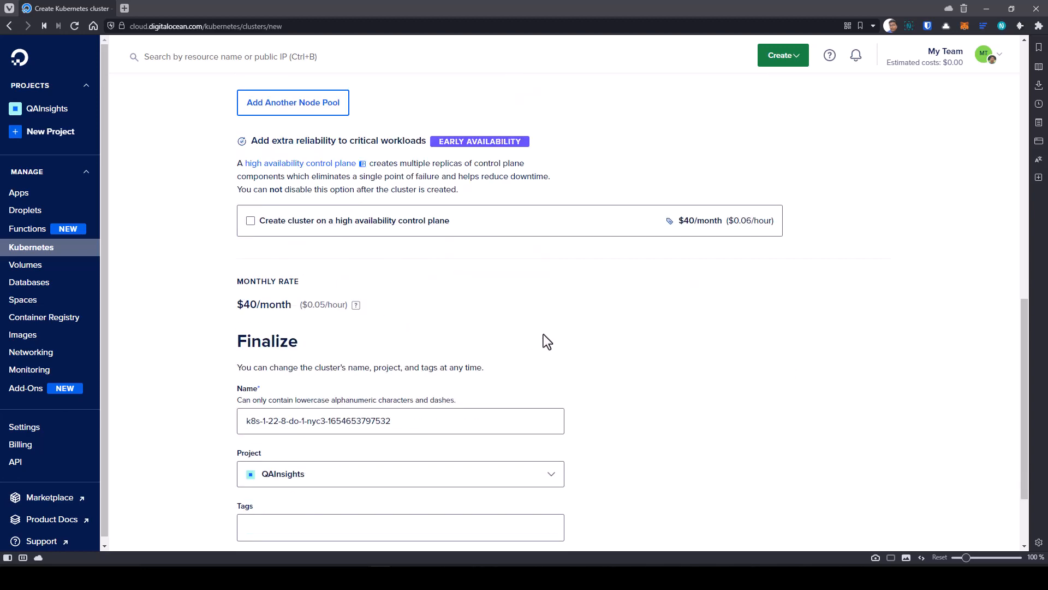
pyautogui.scroll(-3)
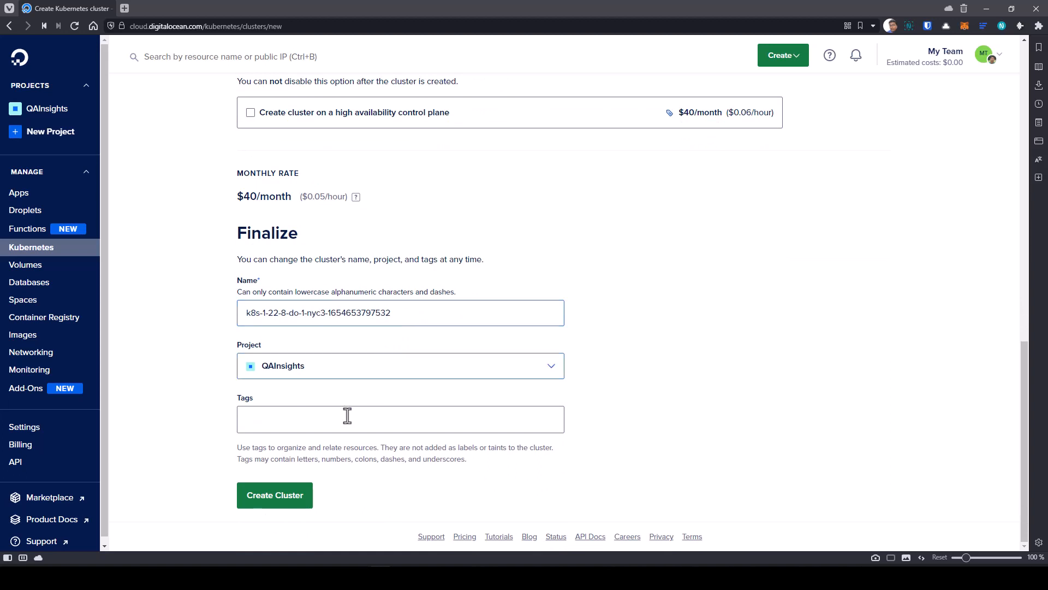
pyautogui.click(400, 419)
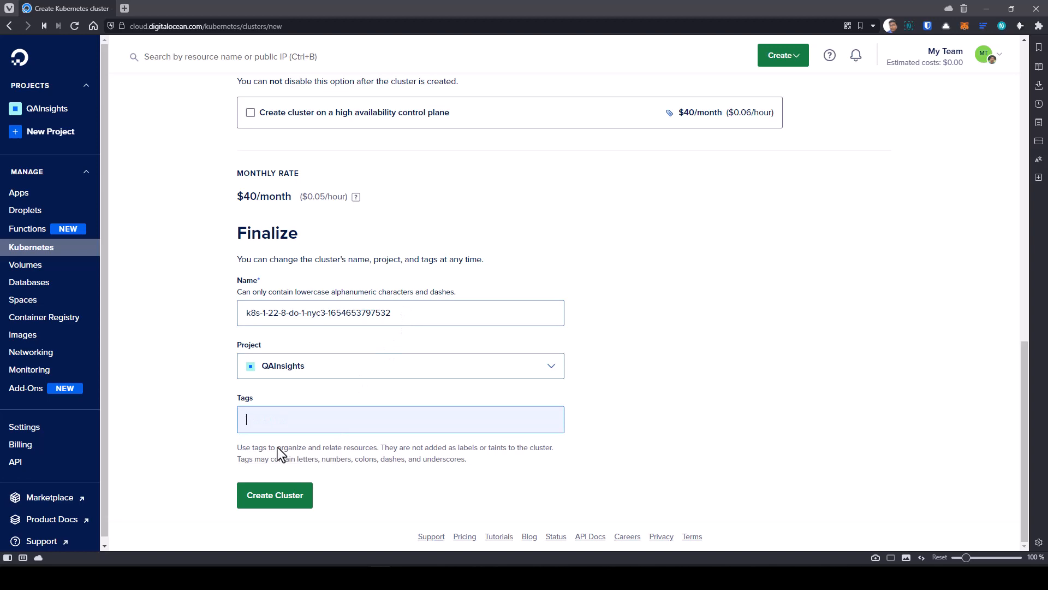
pyautogui.write('litmuschaos')
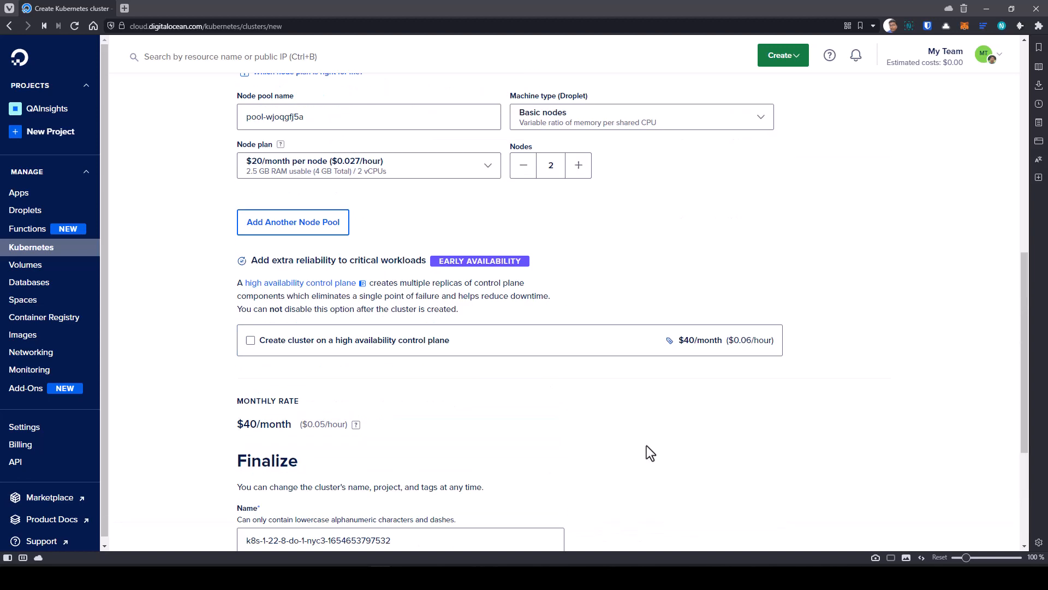
pyautogui.scroll(-3)
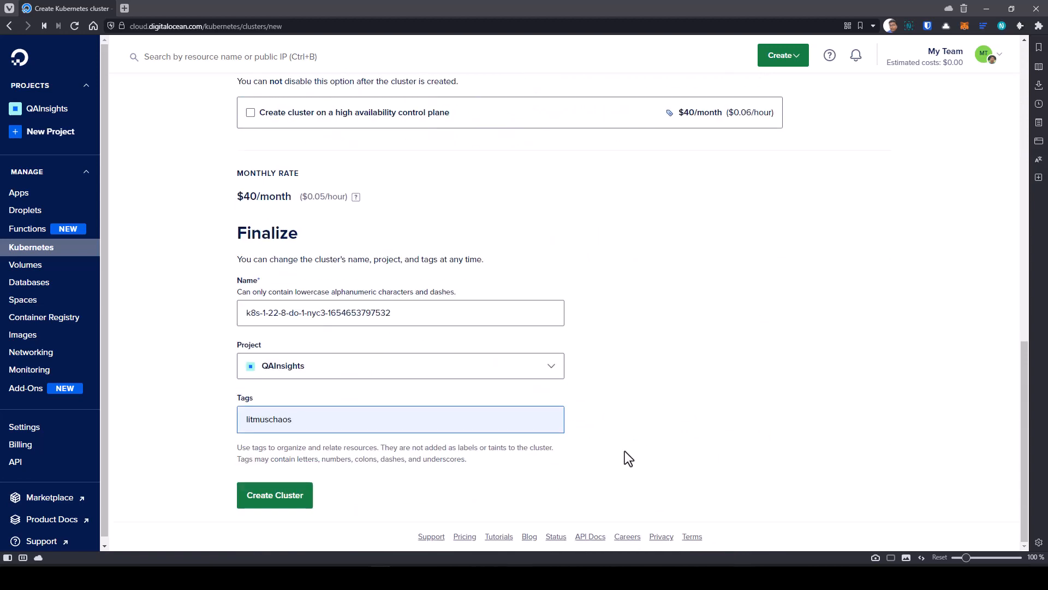
pyautogui.click(274, 495)
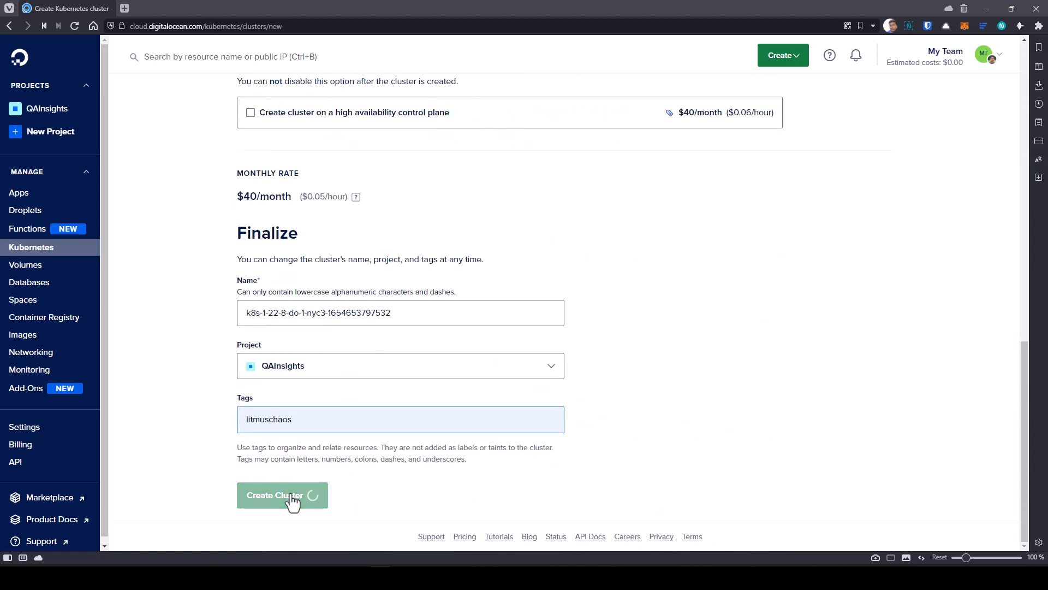
# Start the connection guide, browse the Manual instructions, and copy the automated doctl kubeconfig save command
pyautogui.click(282, 495)
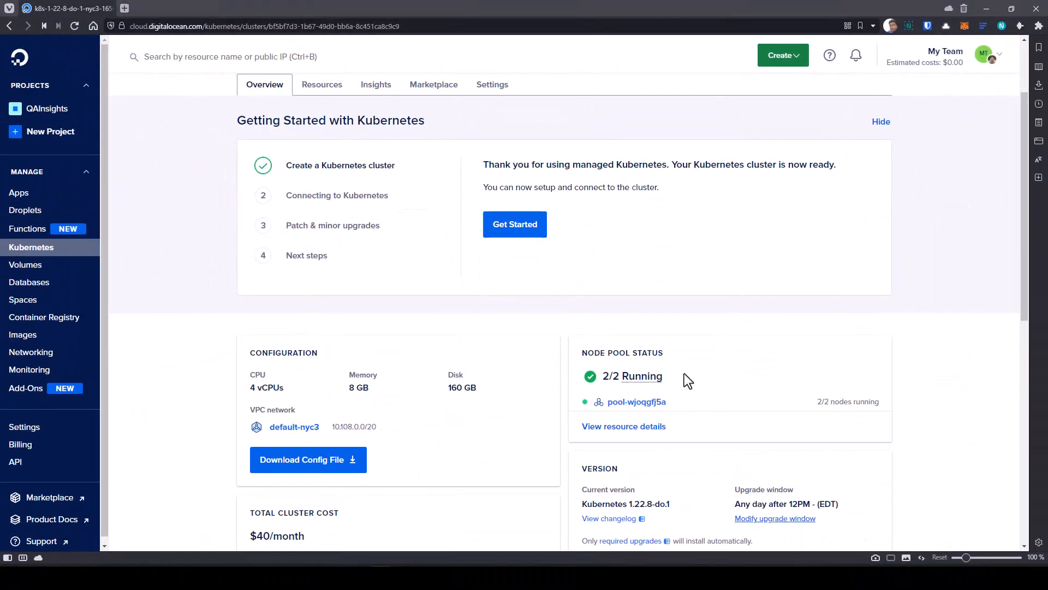
pyautogui.moveTo(633, 376)
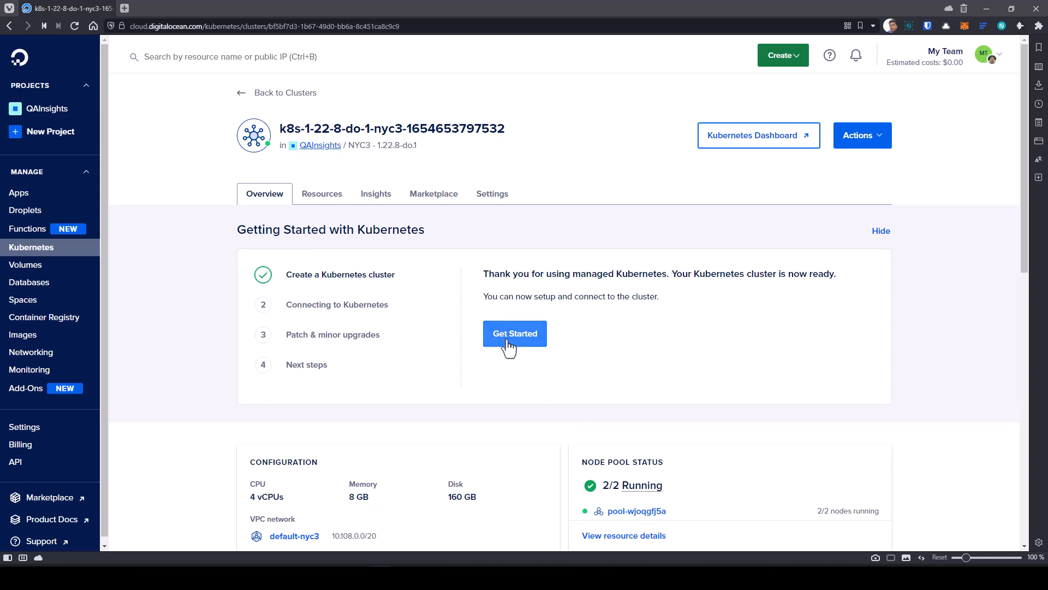
pyautogui.click(514, 334)
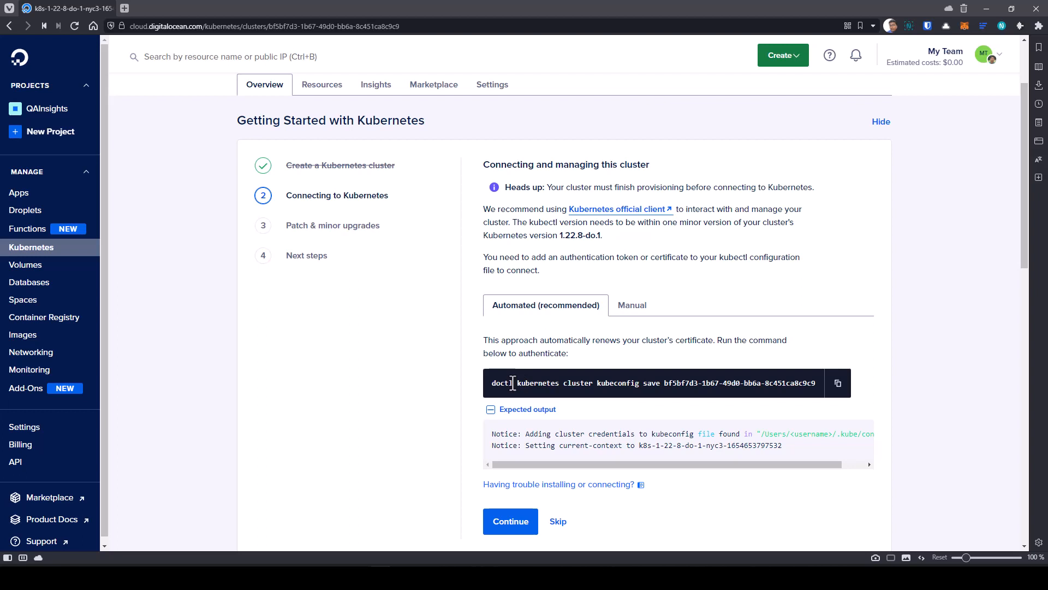
pyautogui.click(630, 305)
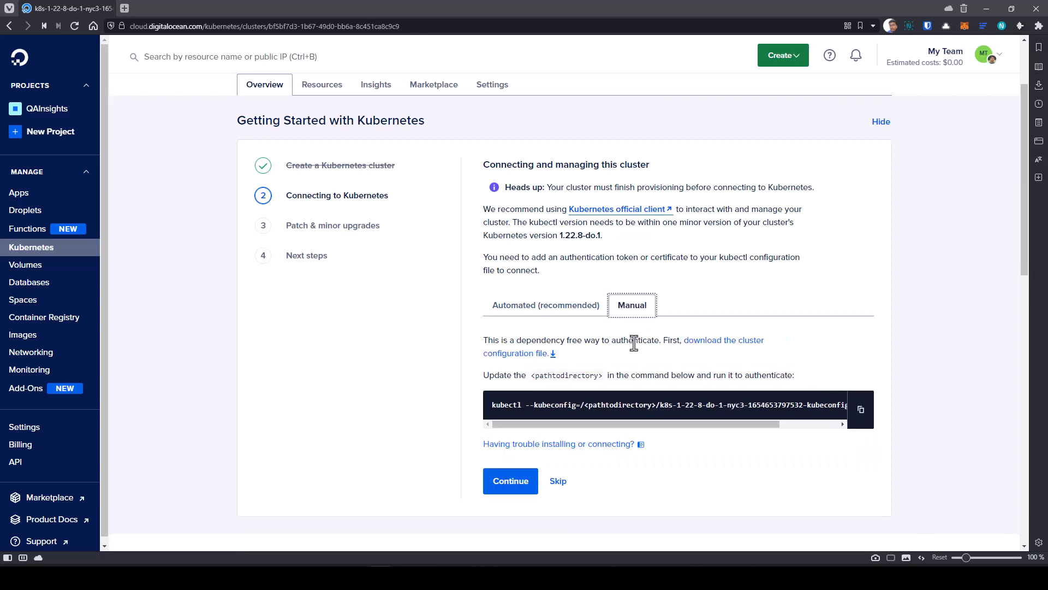
pyautogui.moveTo(732, 350)
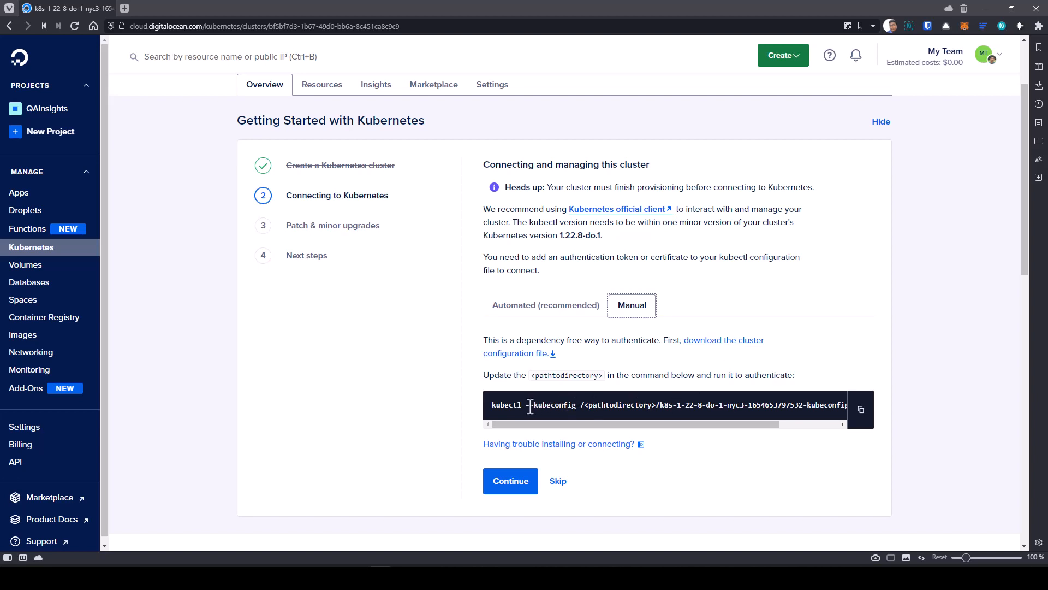
pyautogui.moveTo(666, 406)
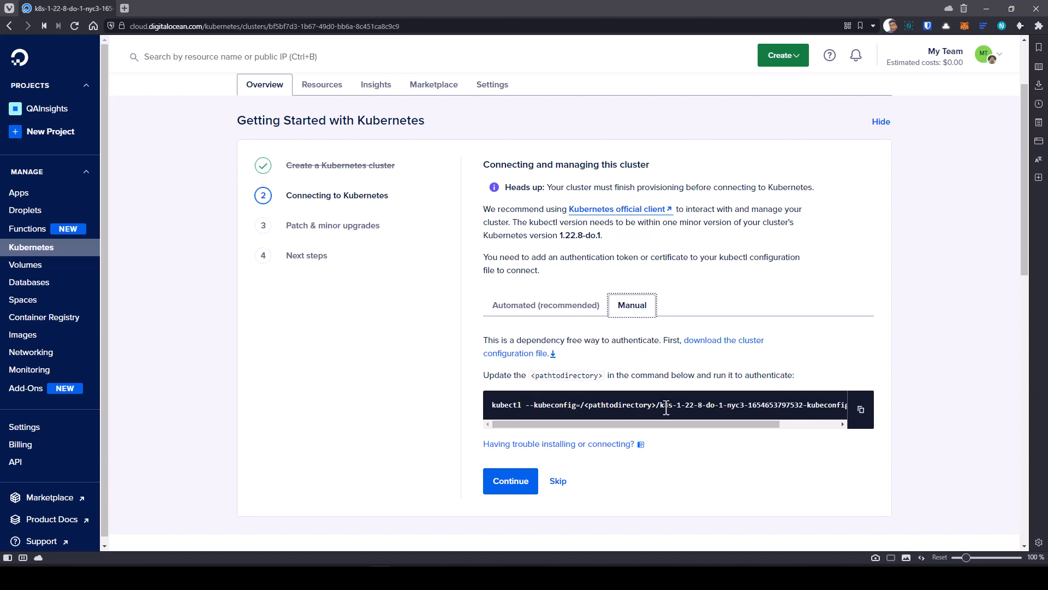
pyautogui.click(545, 304)
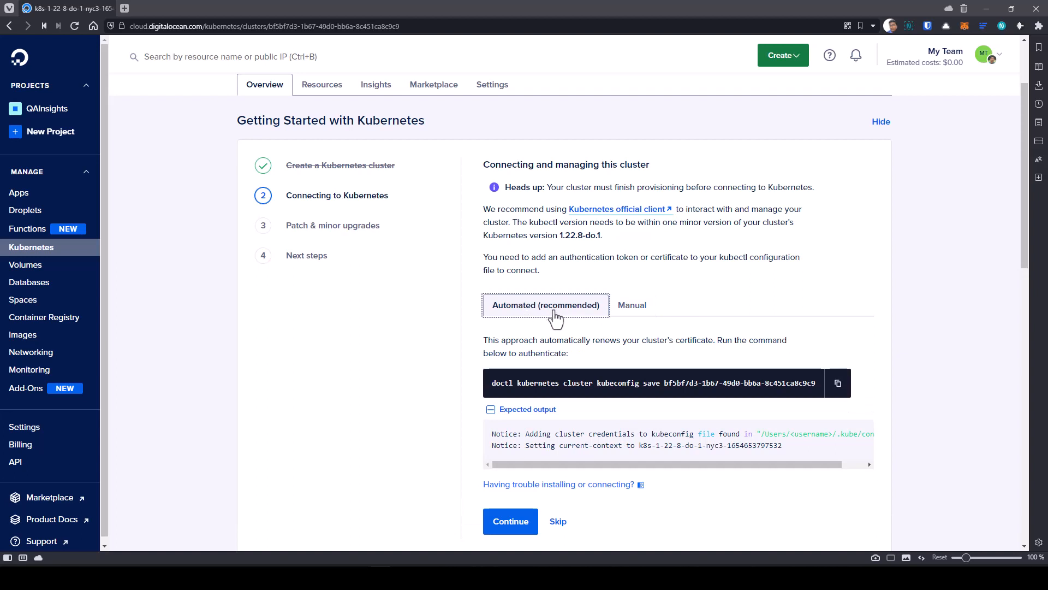
pyautogui.click(836, 383)
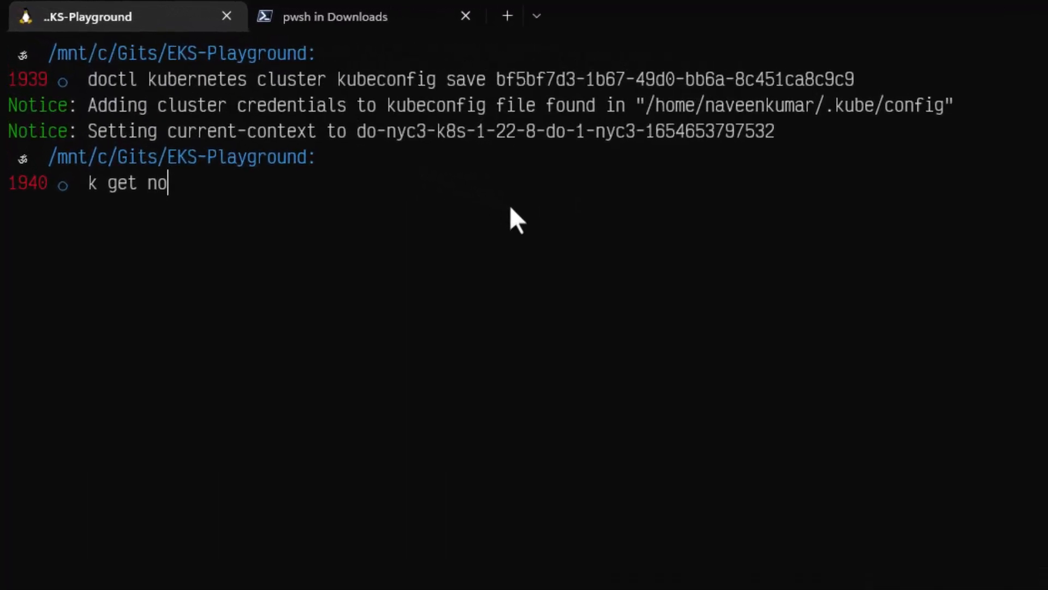
# Run 'k get nodes' in the terminal to list the cluster's nodes as Ready
pyautogui.write('des')
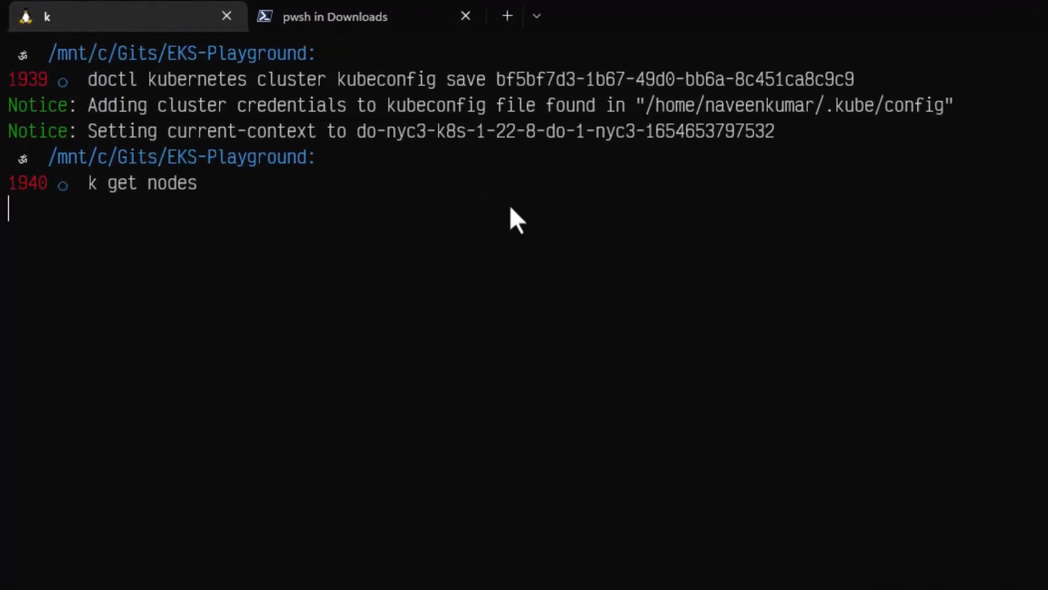
pyautogui.press('Return')
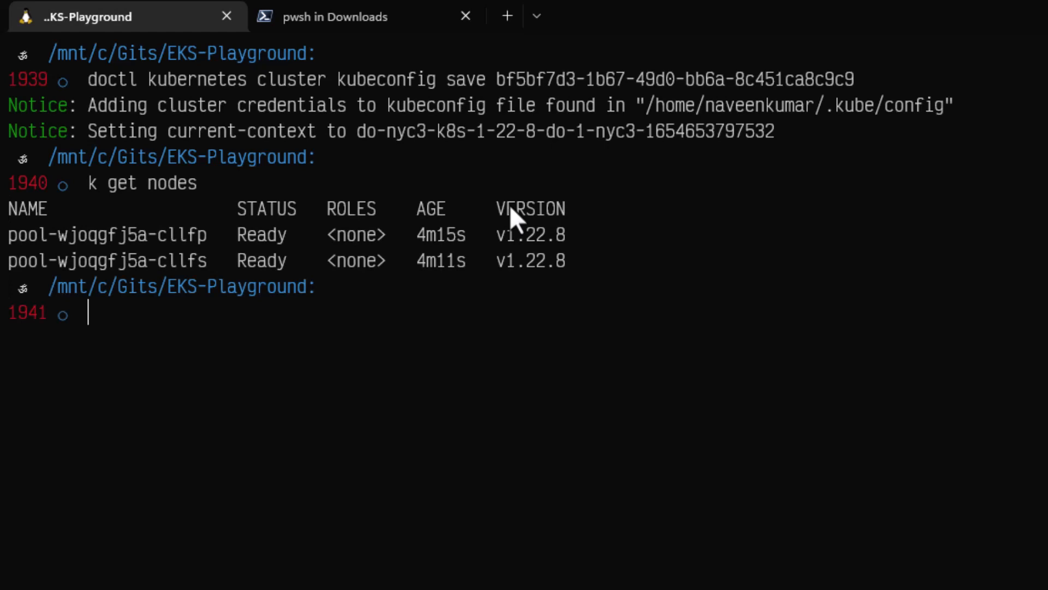
pyautogui.write('k g')
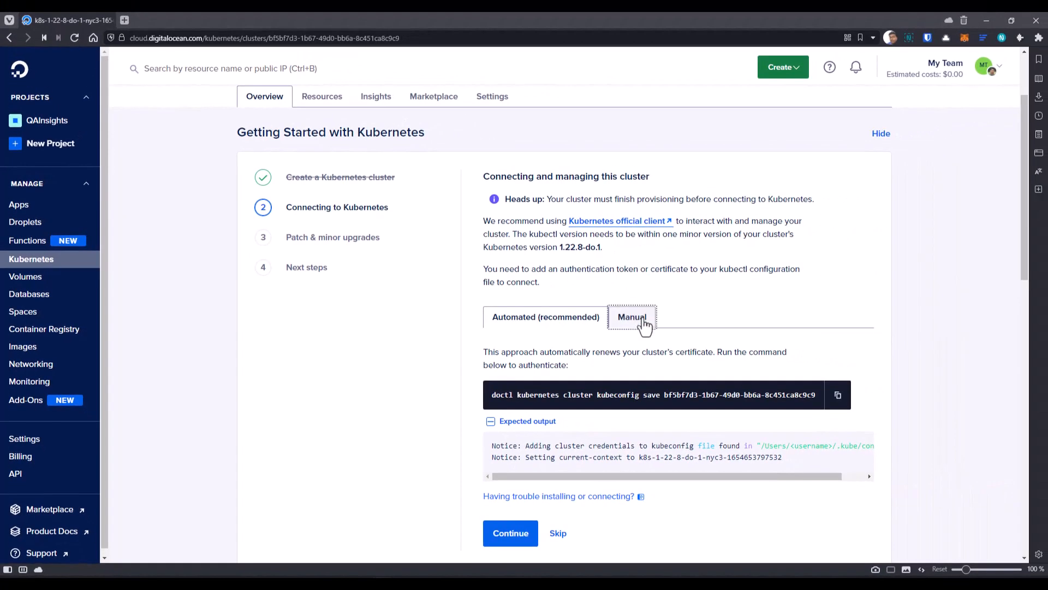
# From the Manual instructions, download the cluster configuration file
pyautogui.click(630, 316)
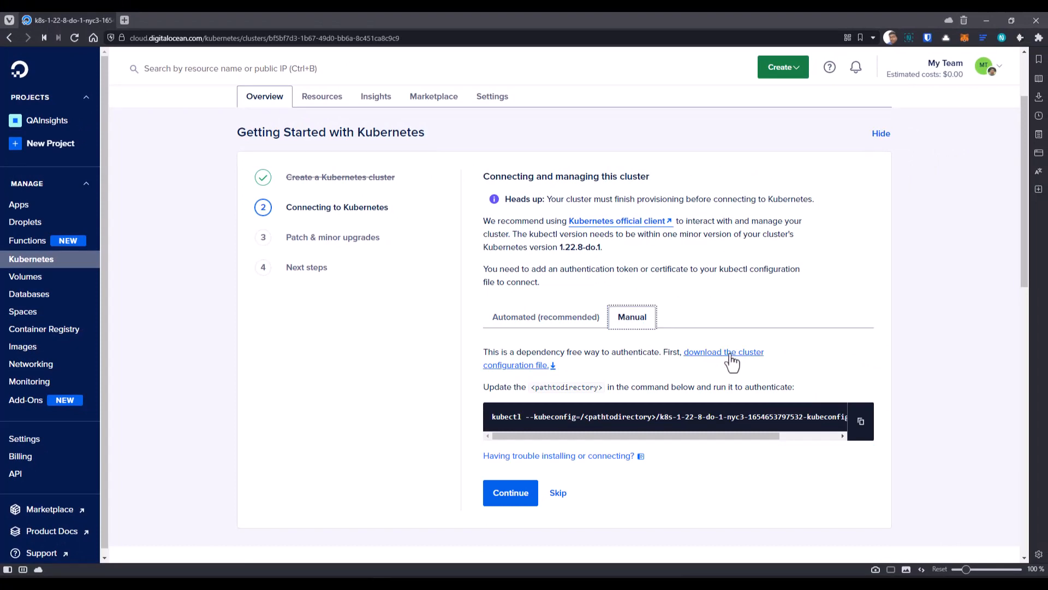
pyautogui.click(724, 353)
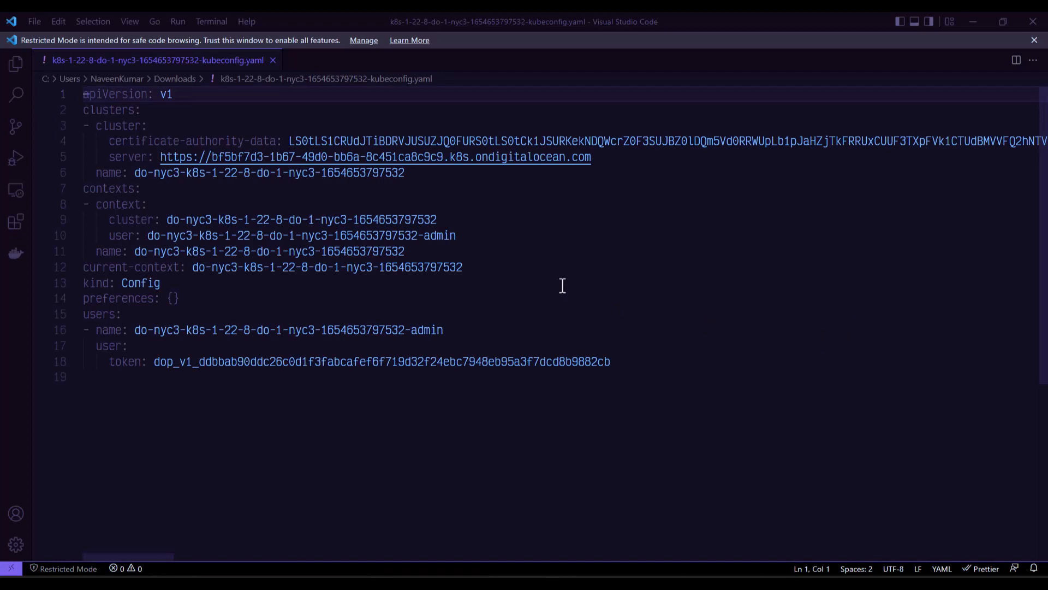
# Select the whole downloaded kubeconfig YAML for copying
pyautogui.press('ctrl+a')
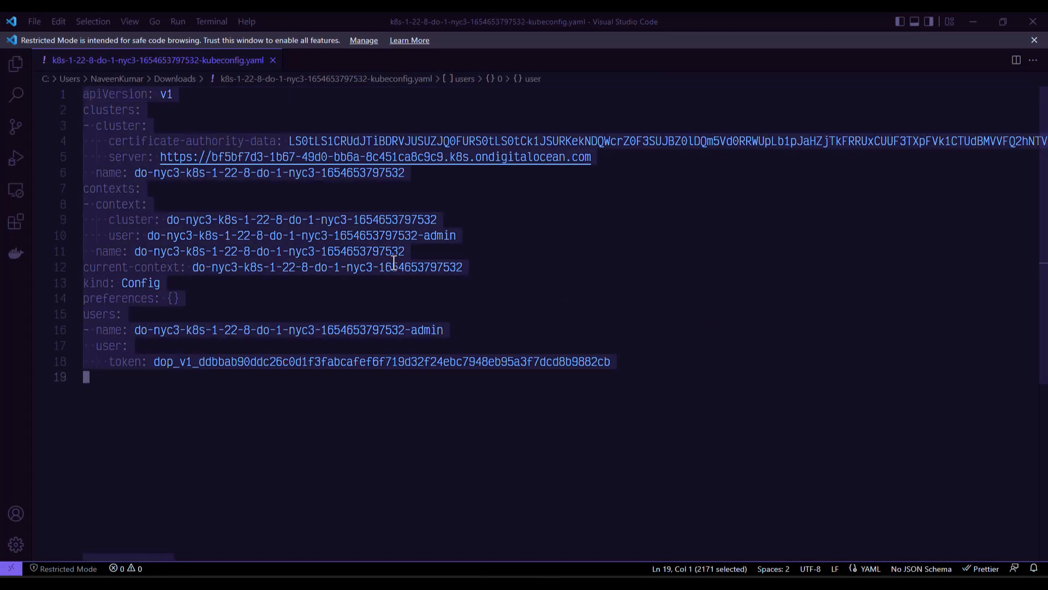
pyautogui.moveTo(853, 513)
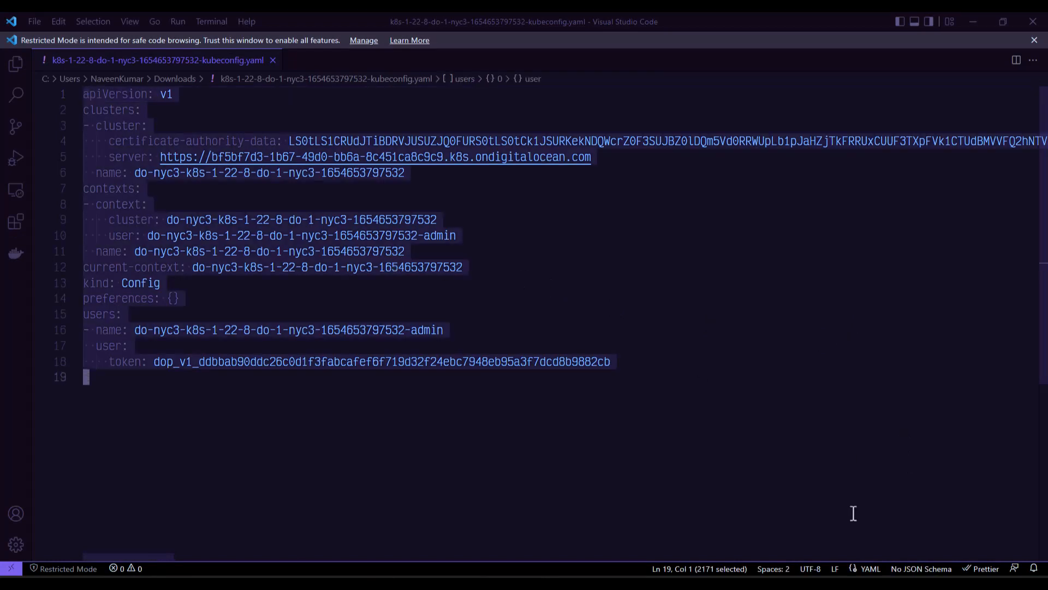
pyautogui.moveTo(824, 425)
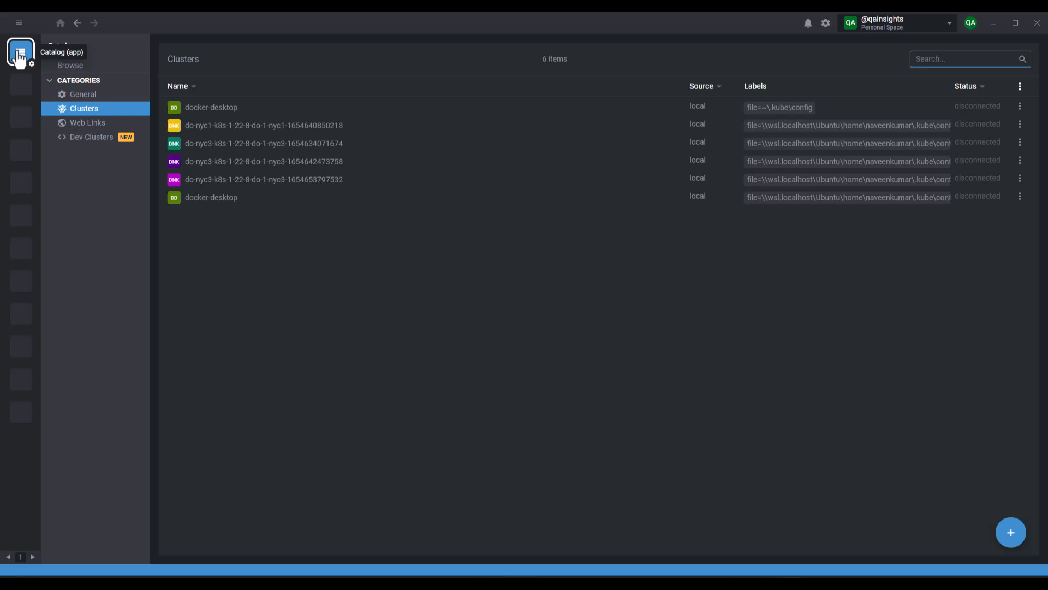
# Add the nyc3 cluster to the Lens catalog from the pasted kubeconfig YAML
pyautogui.click(1010, 531)
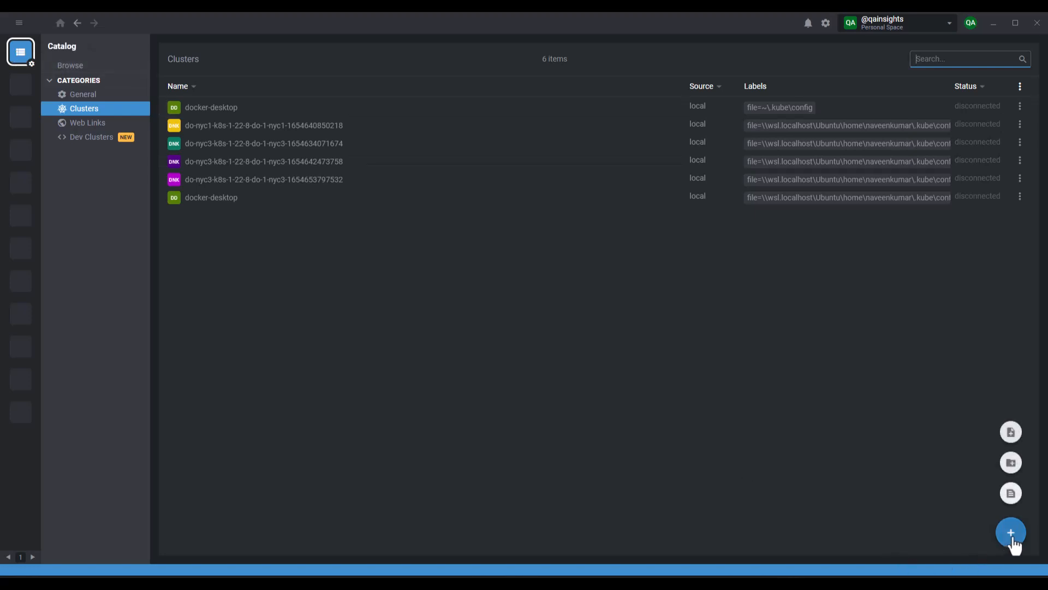
pyautogui.click(1011, 532)
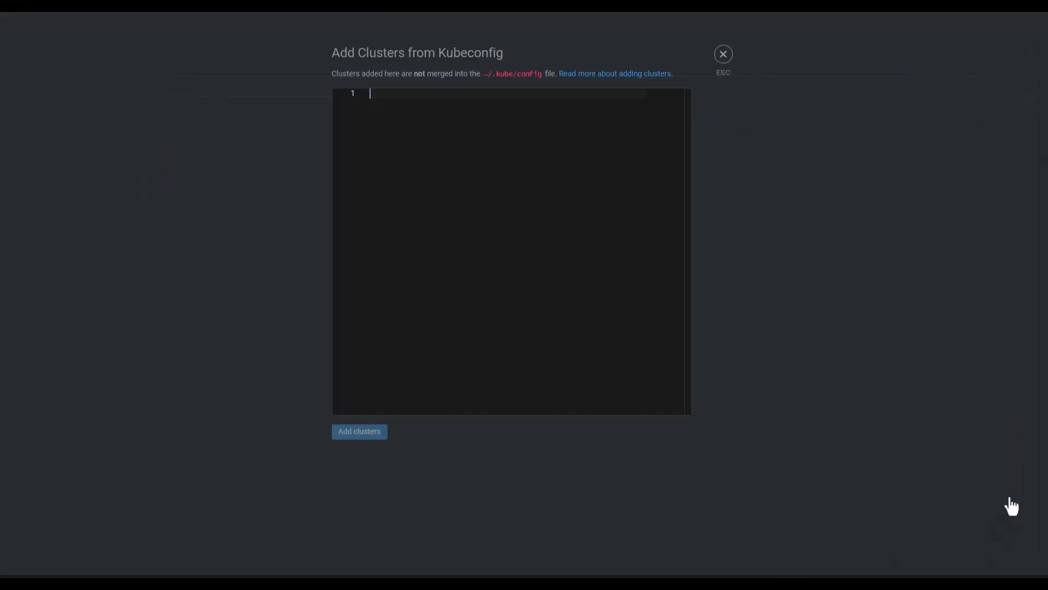
pyautogui.write('apiVersion: v1')
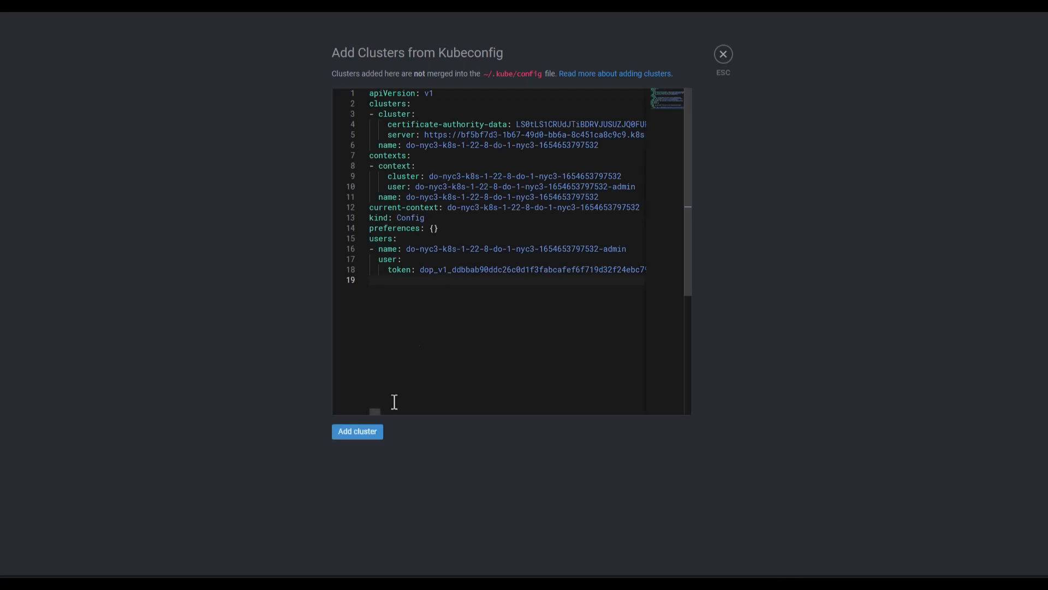
pyautogui.click(357, 431)
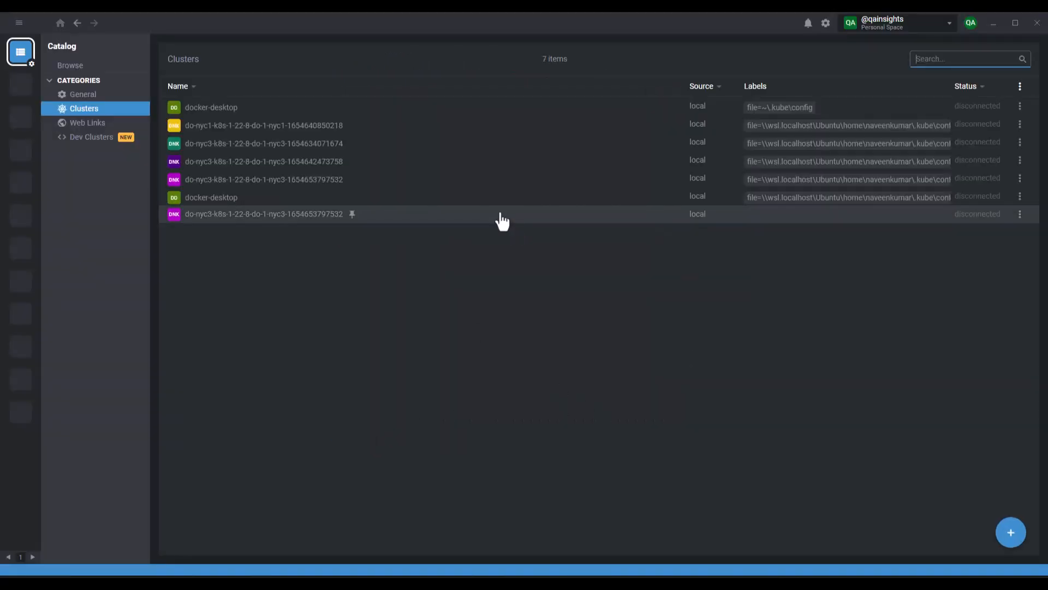
pyautogui.click(263, 213)
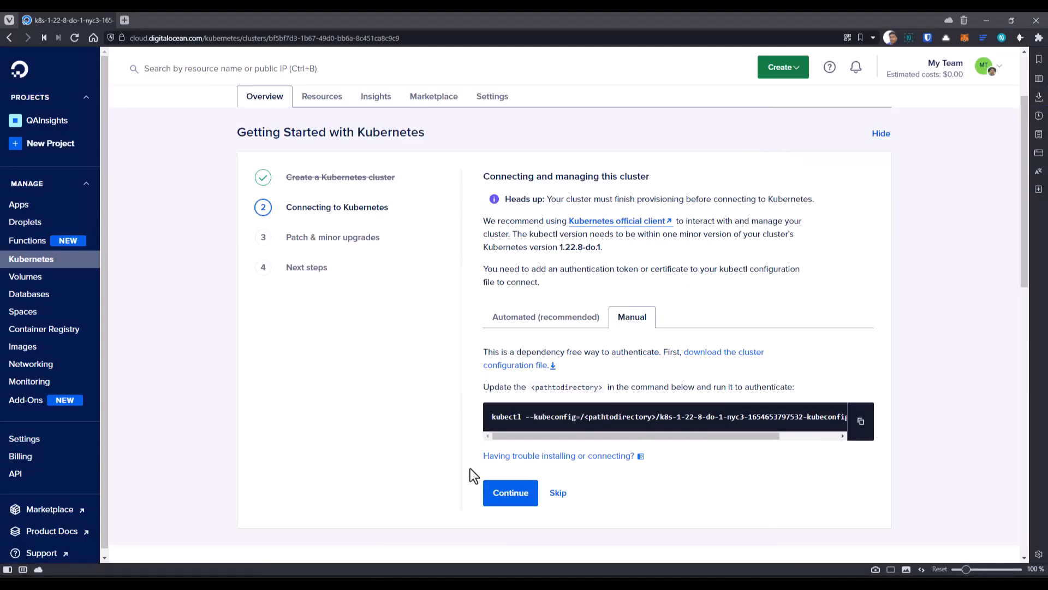
# Enable automatic minor version patches, disable surge upgrades, save, and finish the getting-started guide
pyautogui.click(510, 493)
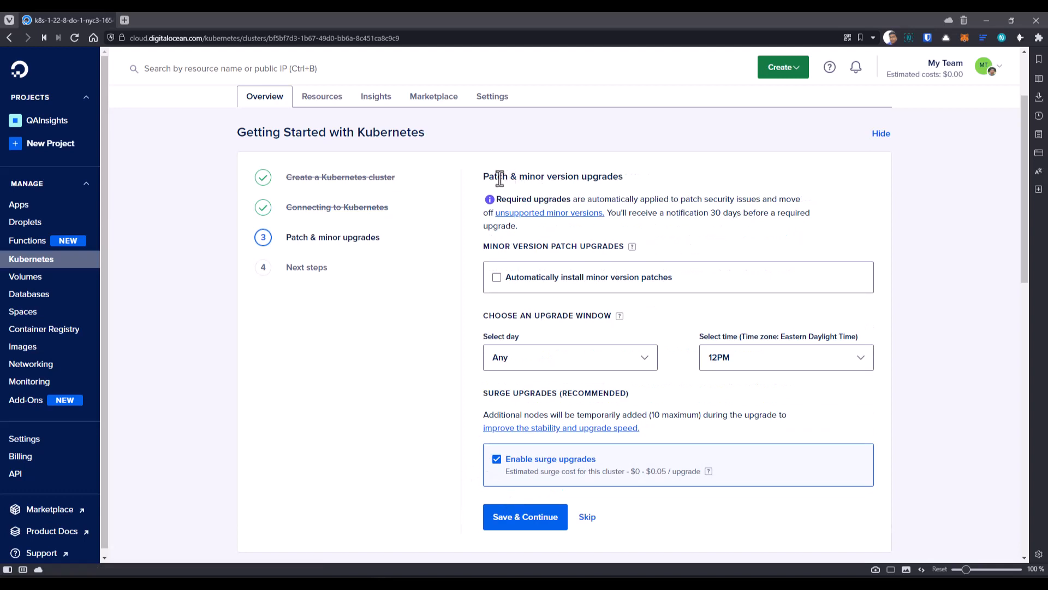
pyautogui.moveTo(520, 292)
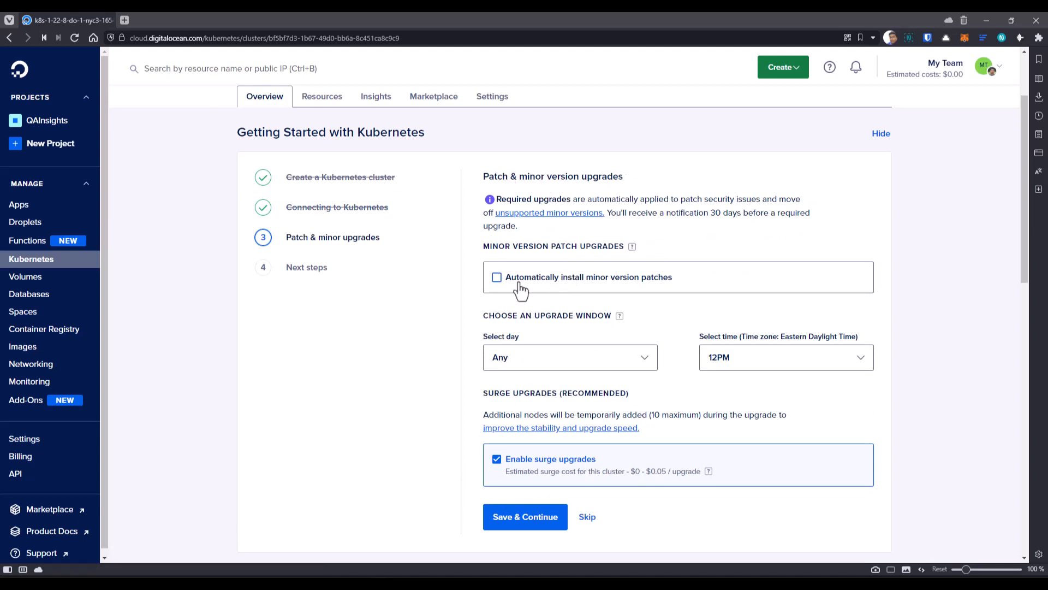
pyautogui.click(495, 276)
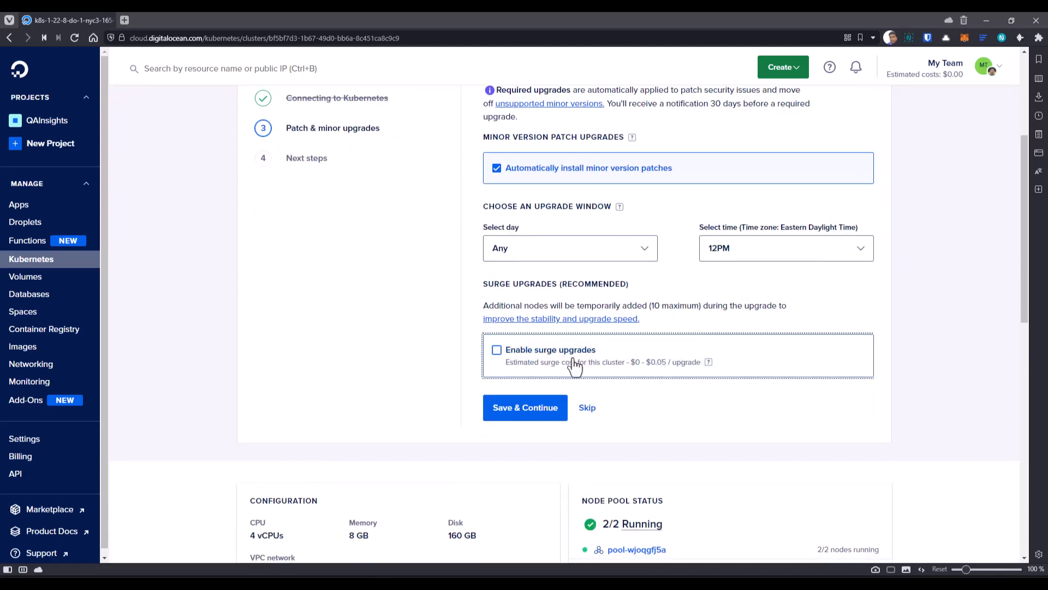
pyautogui.click(525, 407)
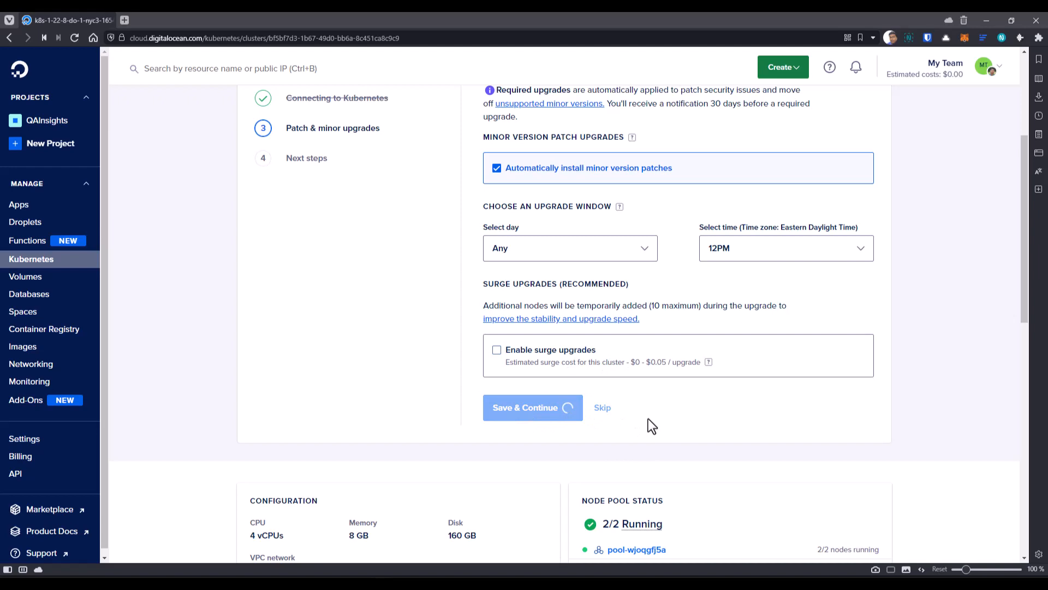
pyautogui.click(532, 408)
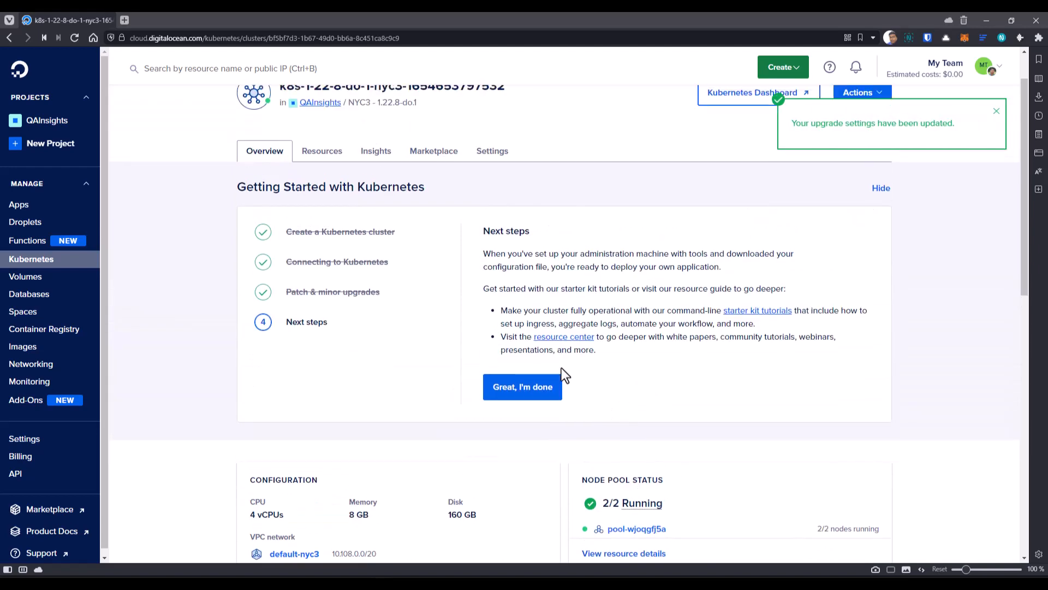
pyautogui.click(522, 387)
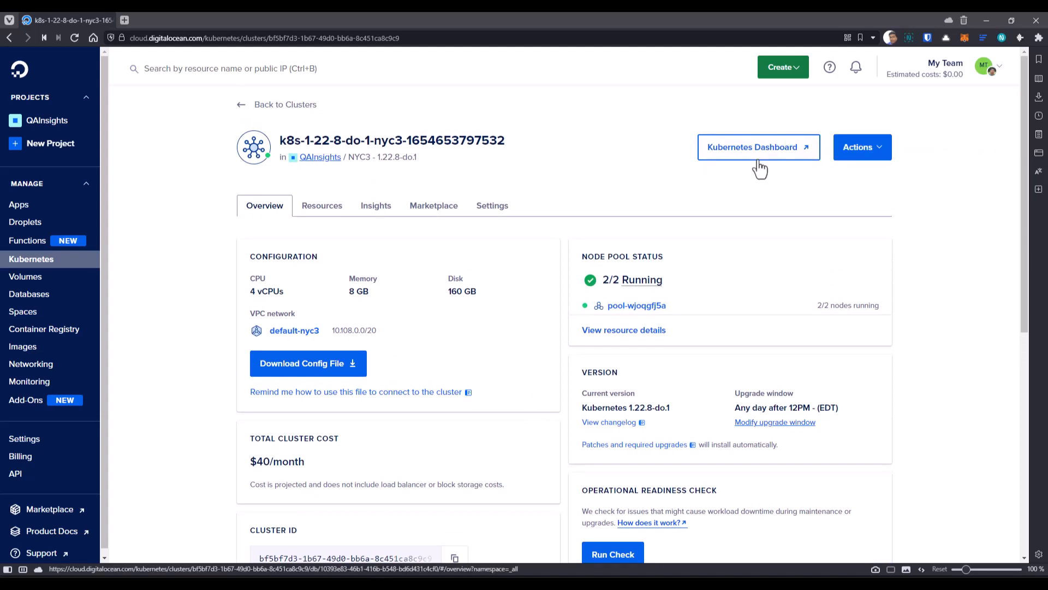
pyautogui.click(758, 148)
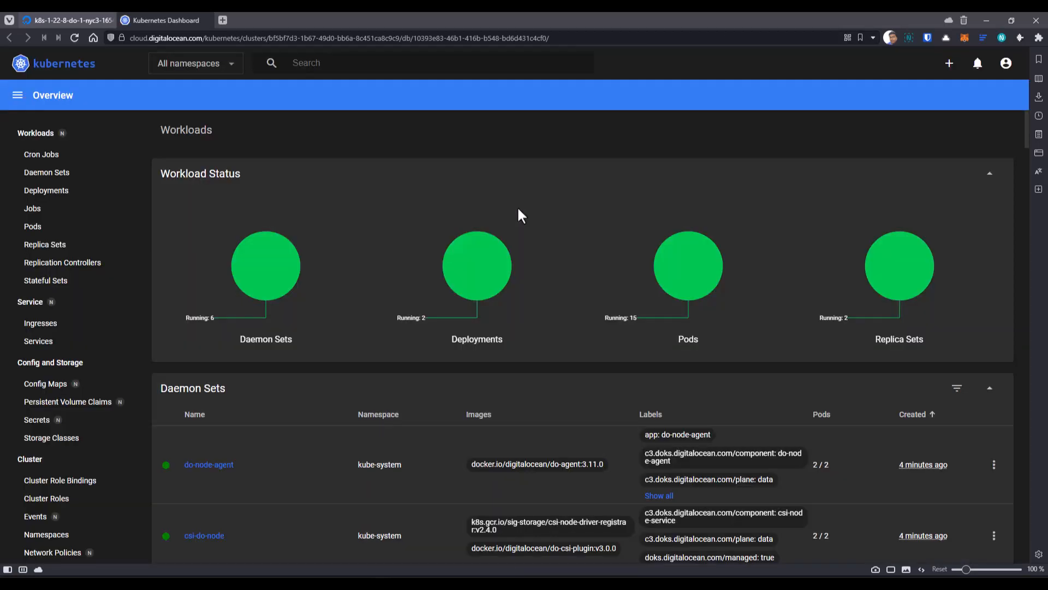
pyautogui.moveTo(230, 146)
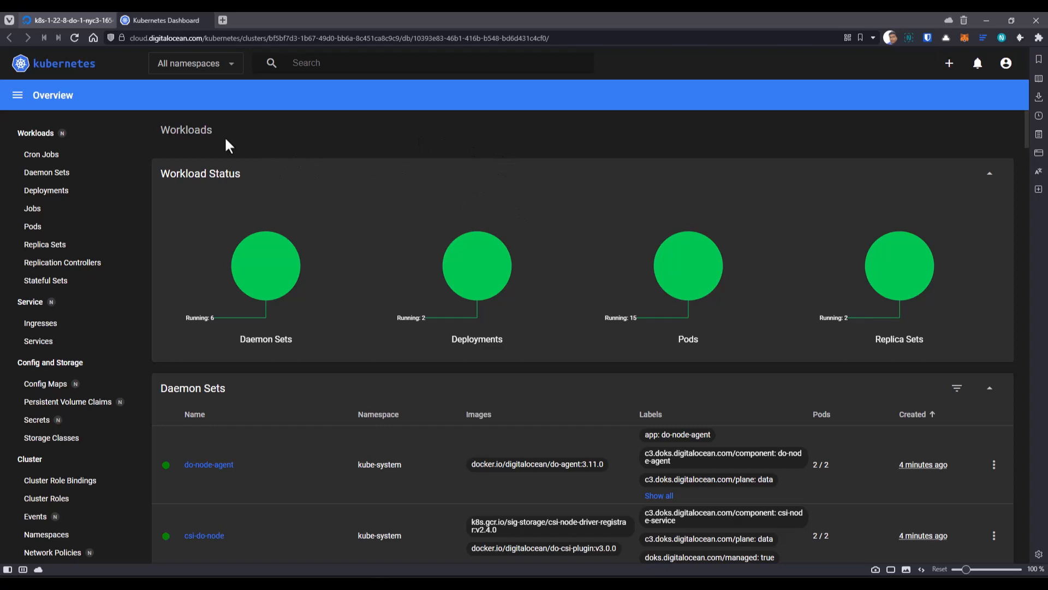
pyautogui.click(194, 62)
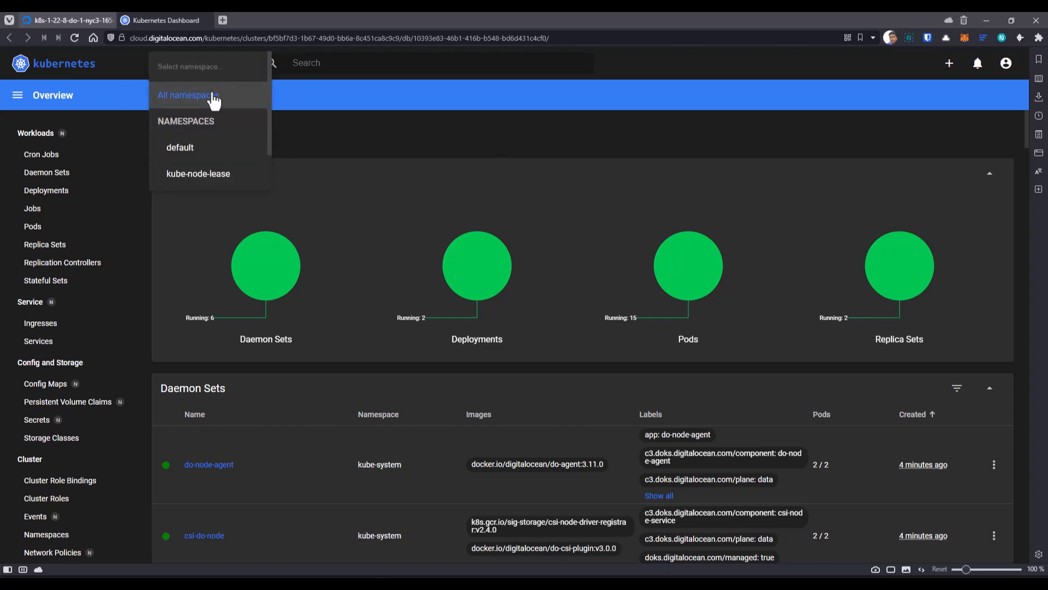
pyautogui.scroll(-3)
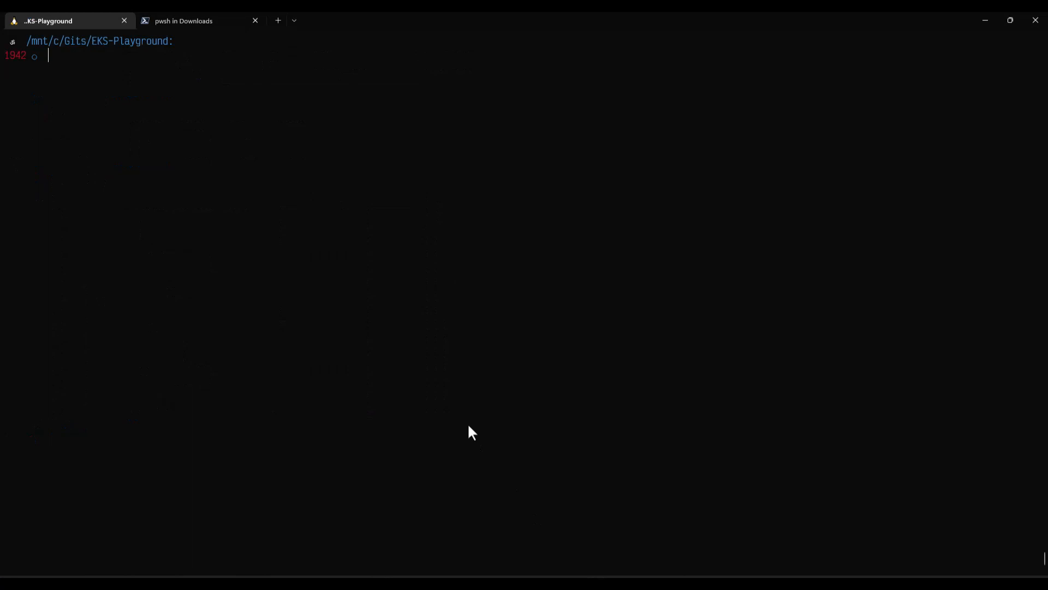
# Run k apply -f litmus-2.9.0.yaml to install the Litmus portal into the cluster
pyautogui.write('k apply -f')
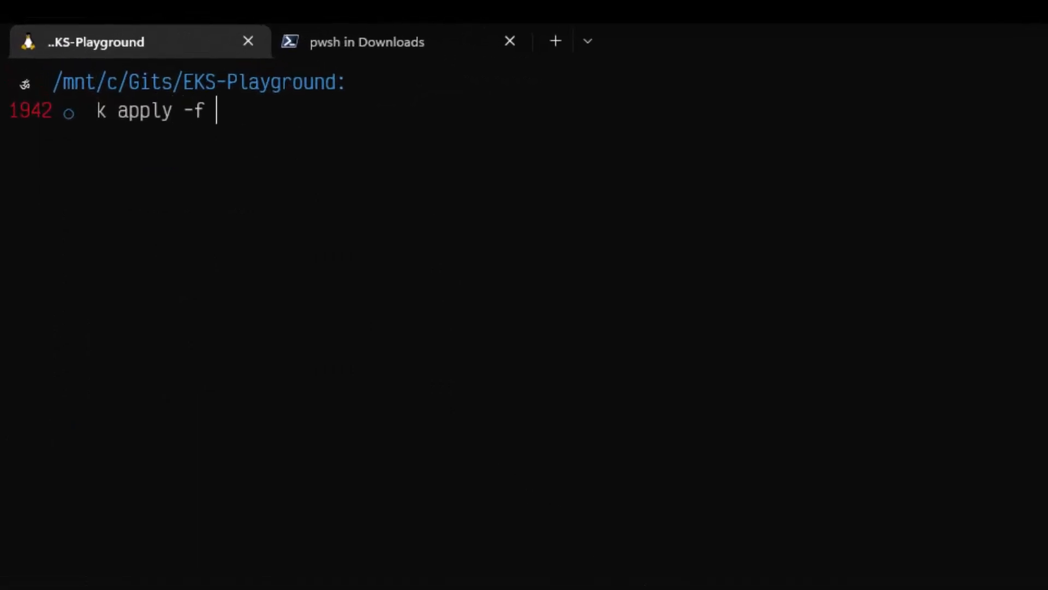
pyautogui.write('litmus')
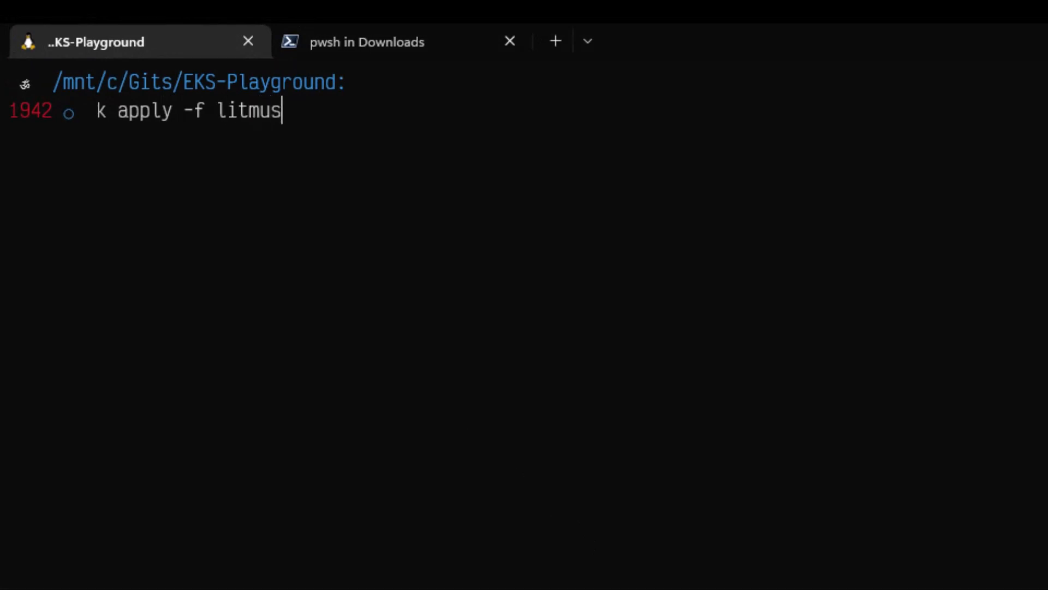
pyautogui.write('-2.9.0.yaml')
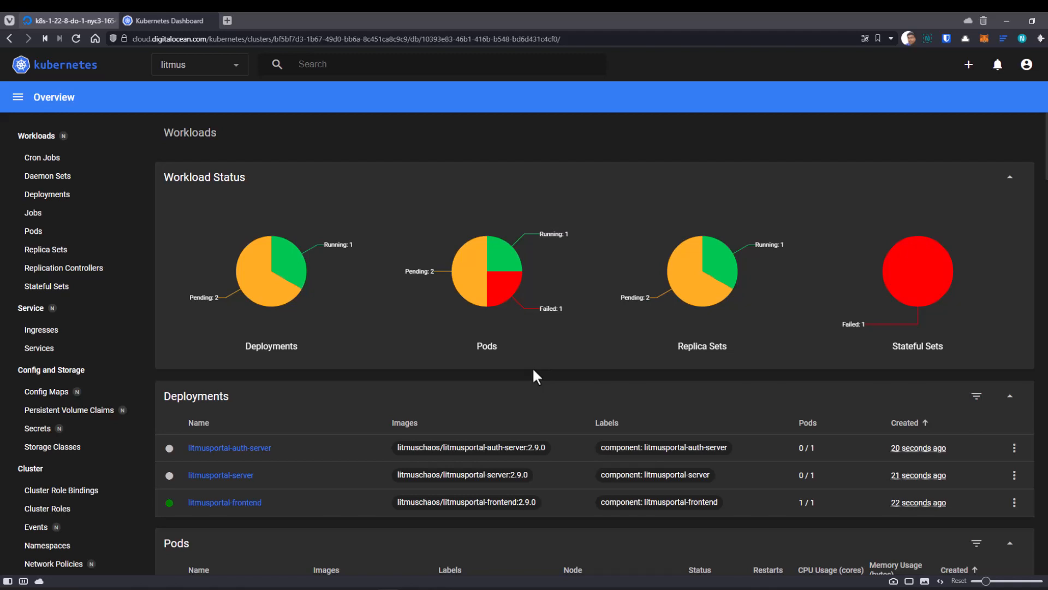
# View the Pods page for the litmus namespace to check pod status
pyautogui.click(33, 230)
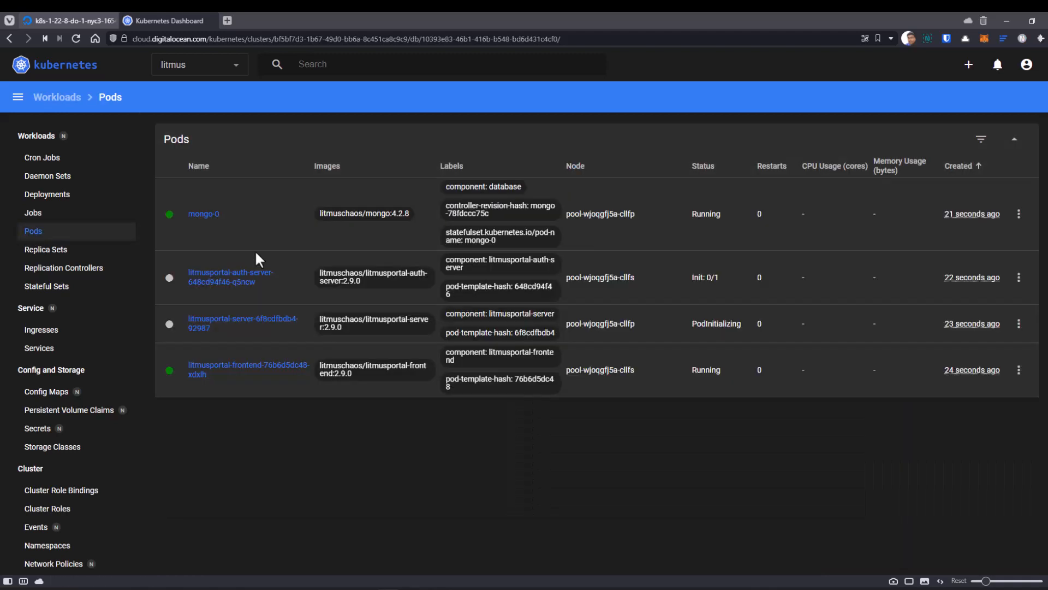
pyautogui.moveTo(530, 363)
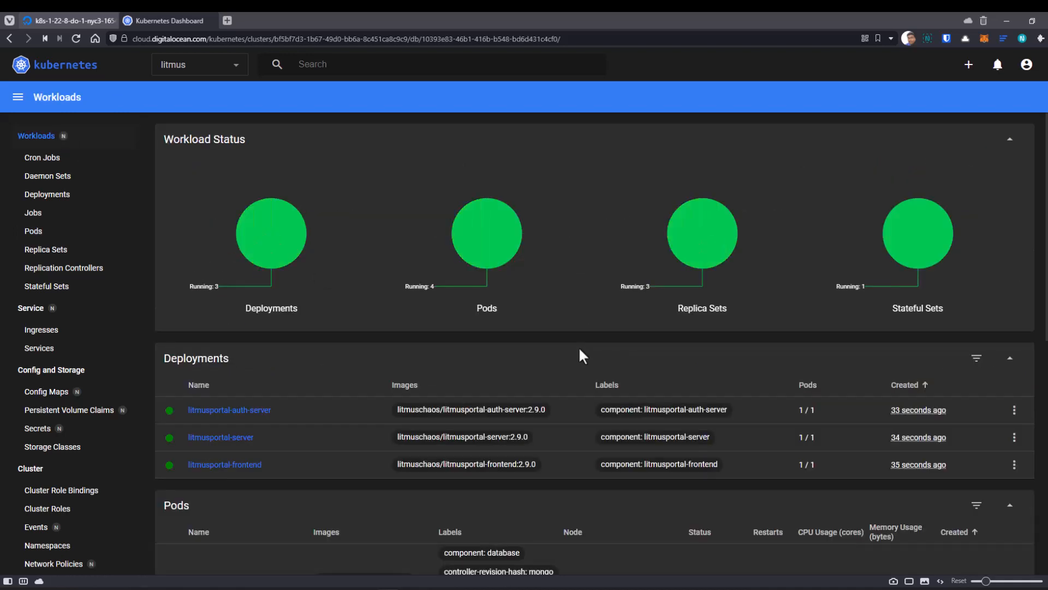
pyautogui.moveTo(604, 472)
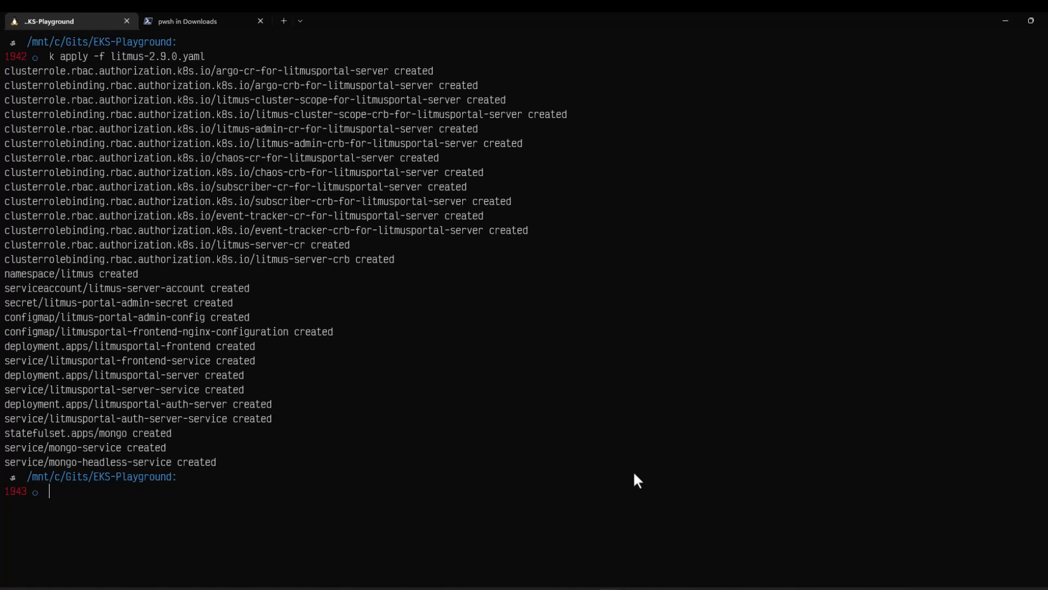
# Patch litmusportal-server-service to type LoadBalancer in the litmus namespace, then recall the patch command
pyautogui.press('ctrl+r')
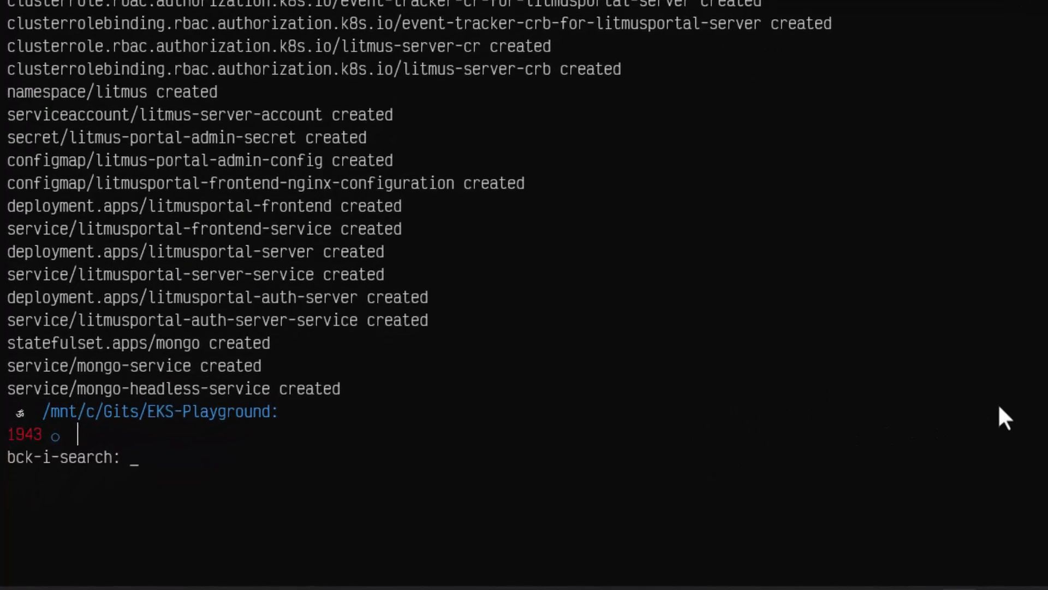
pyautogui.write('k')
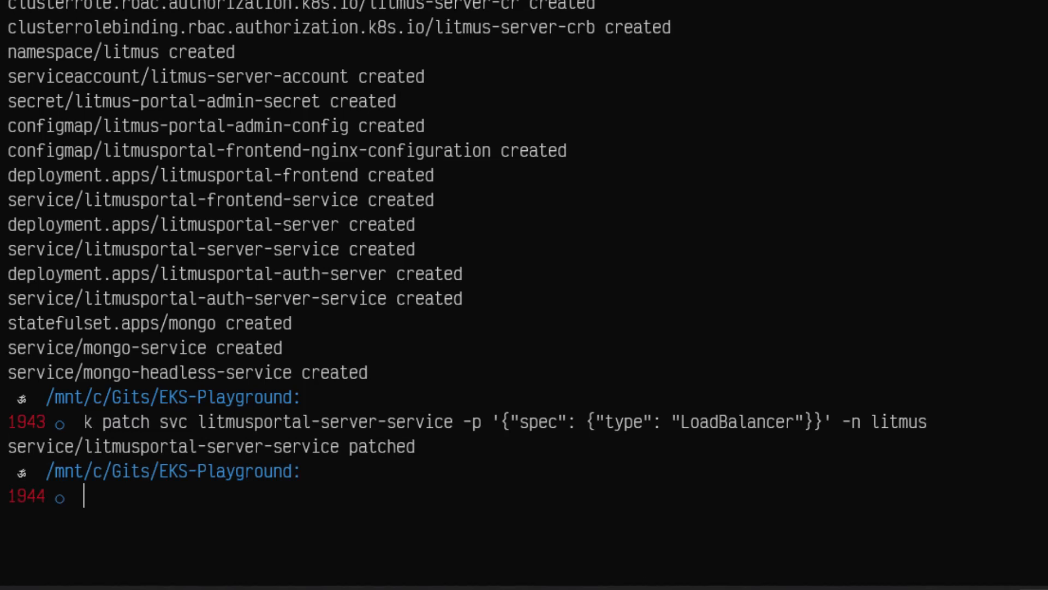
pyautogui.press('Ctrl+r')
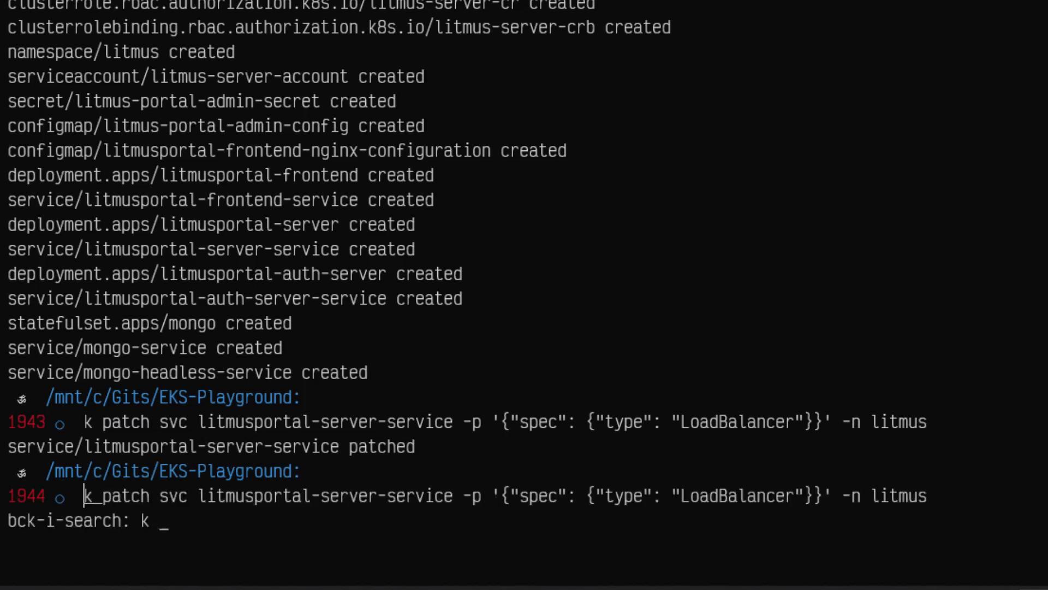
pyautogui.write('patch sv')
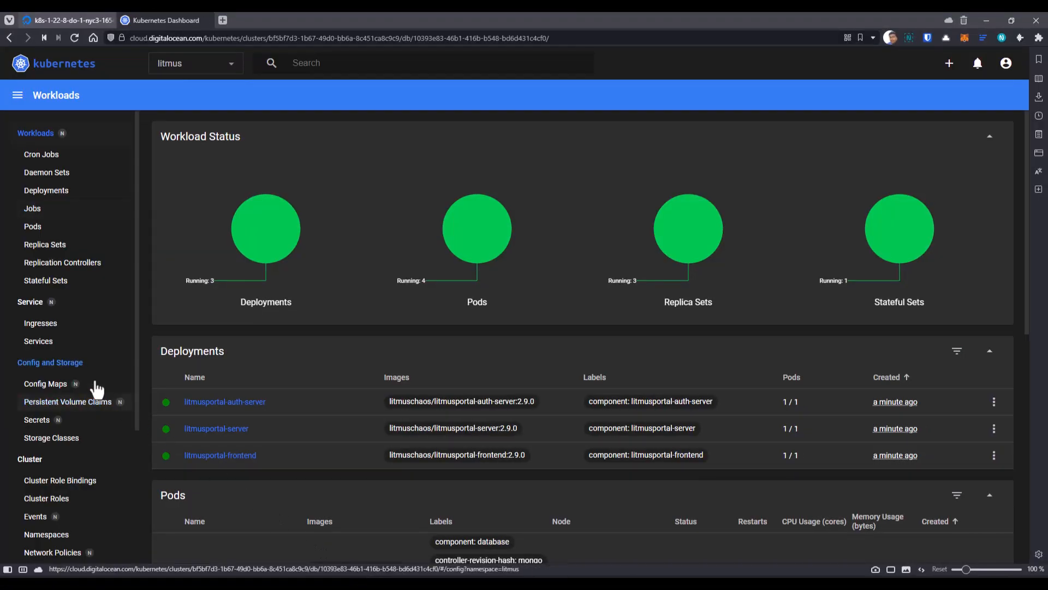
# View the litmus Services page to see the LoadBalancer services' external endpoints
pyautogui.click(38, 341)
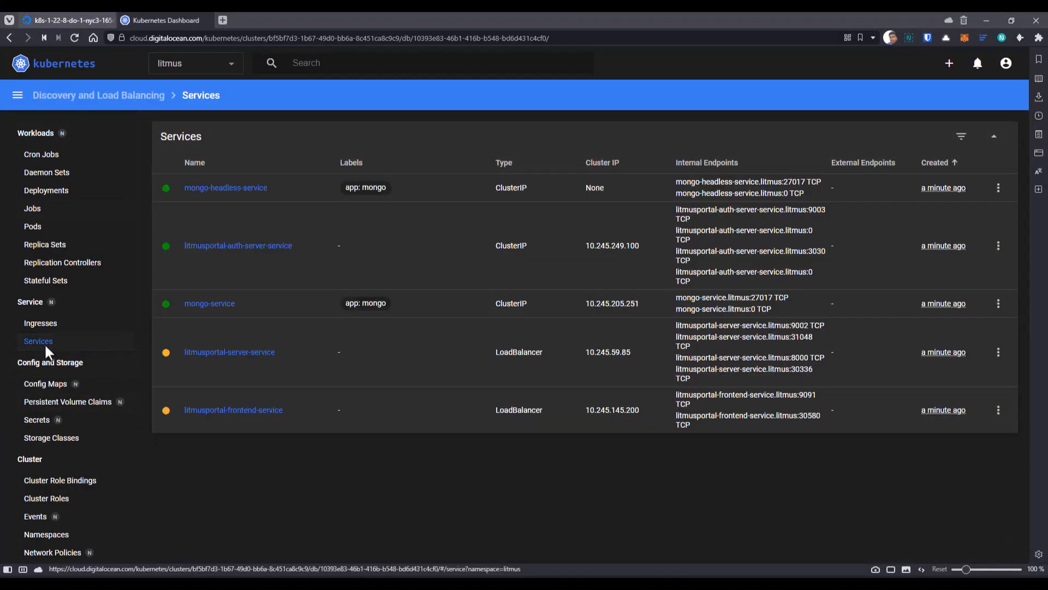
pyautogui.moveTo(119, 354)
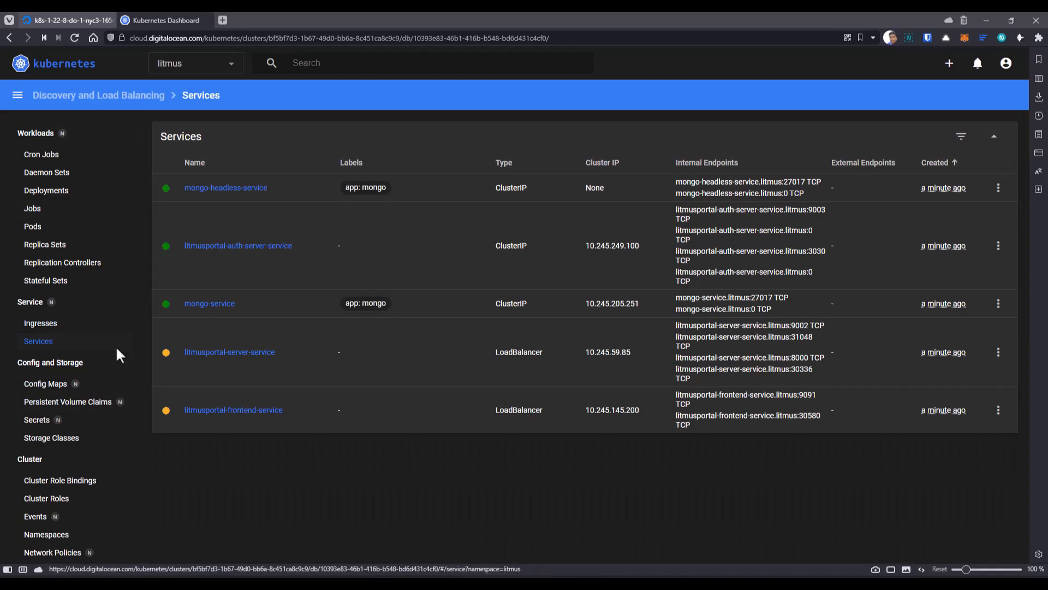
pyautogui.moveTo(495, 368)
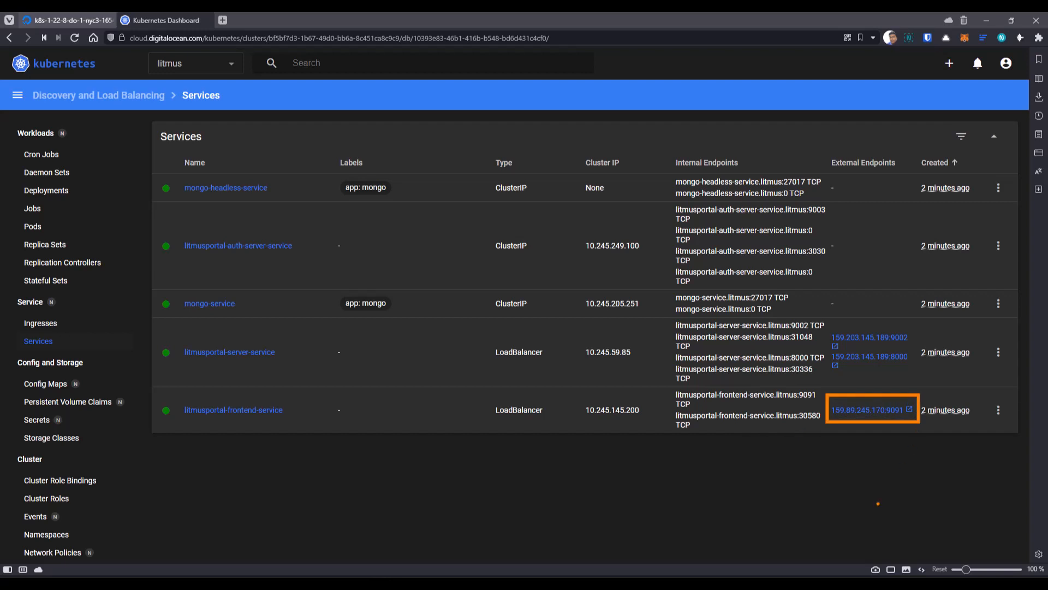
pyautogui.moveTo(866, 416)
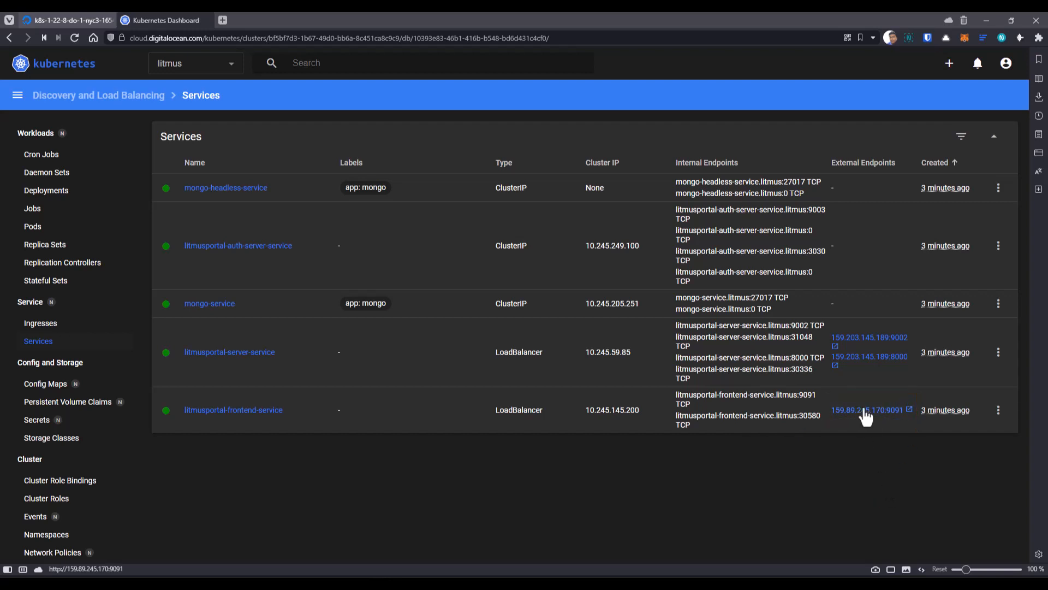
# Log in to ChaosCenter at the frontend endpoint as admin and skip setting a new password
pyautogui.click(868, 409)
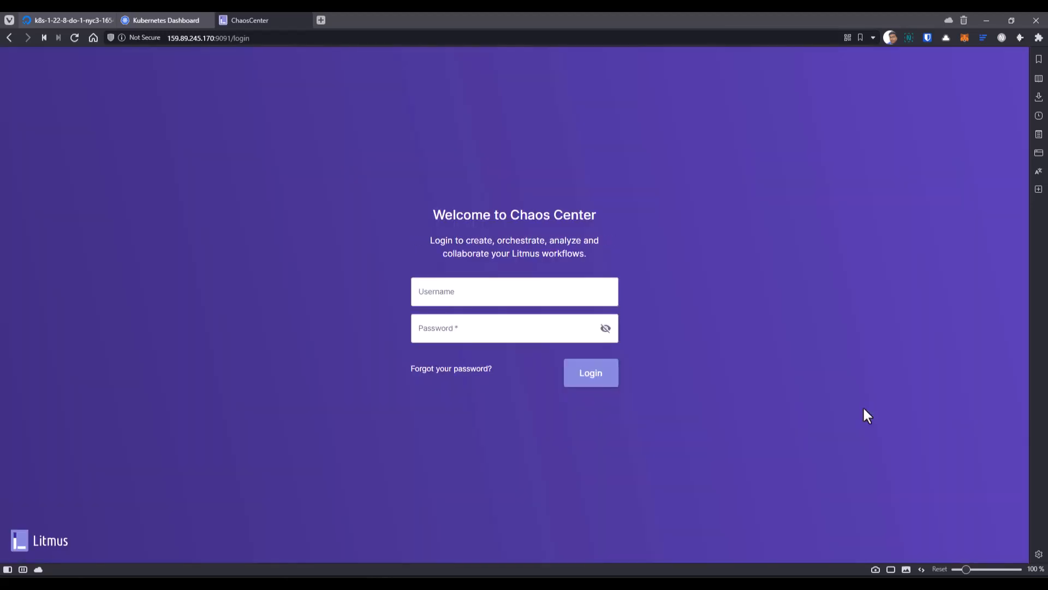
pyautogui.click(514, 291)
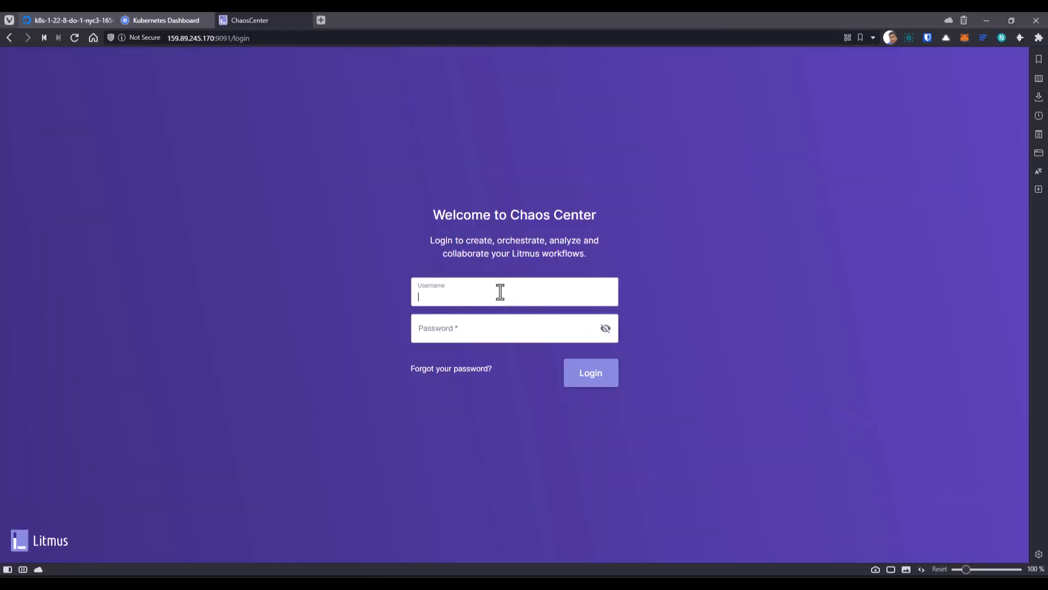
pyautogui.write('admin')
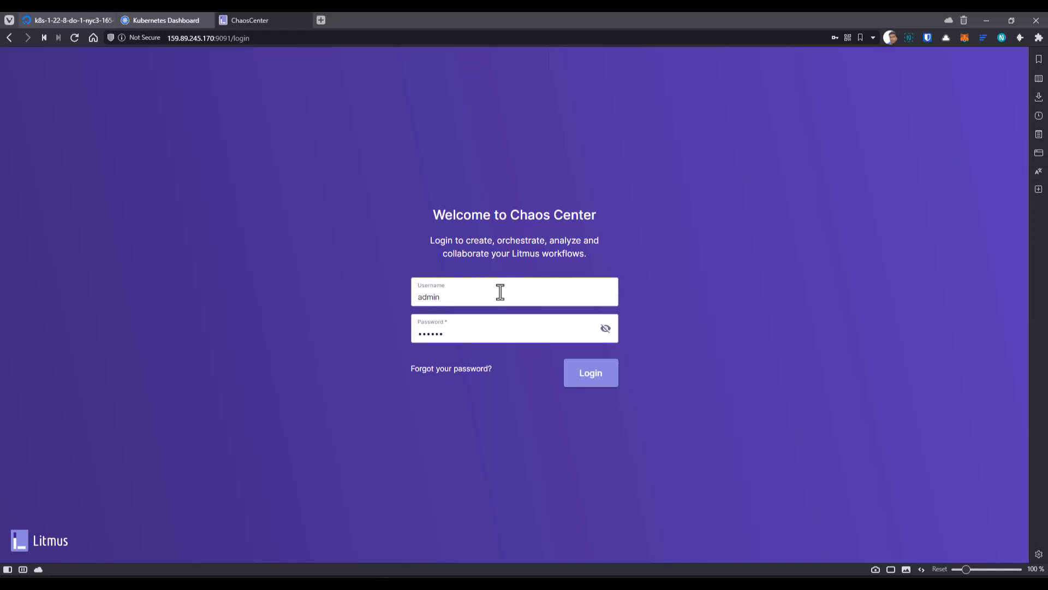
pyautogui.click(590, 373)
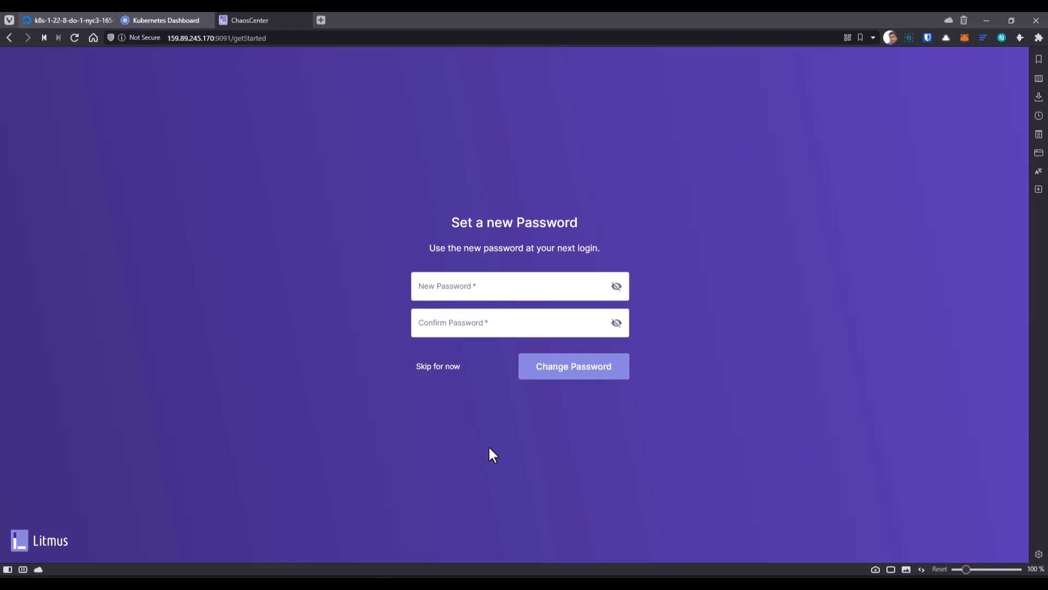
pyautogui.moveTo(438, 371)
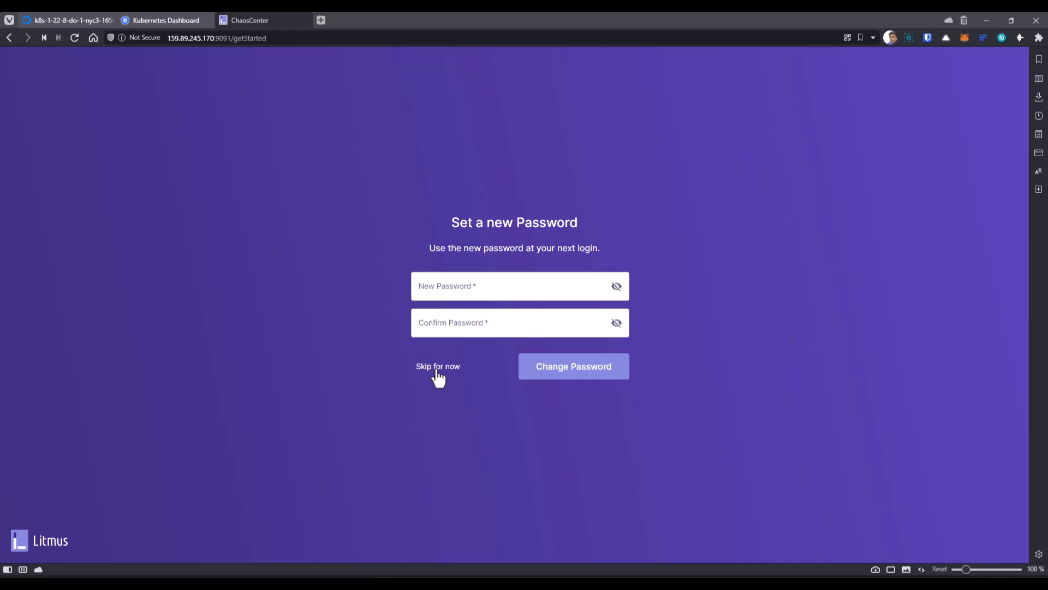
pyautogui.click(438, 367)
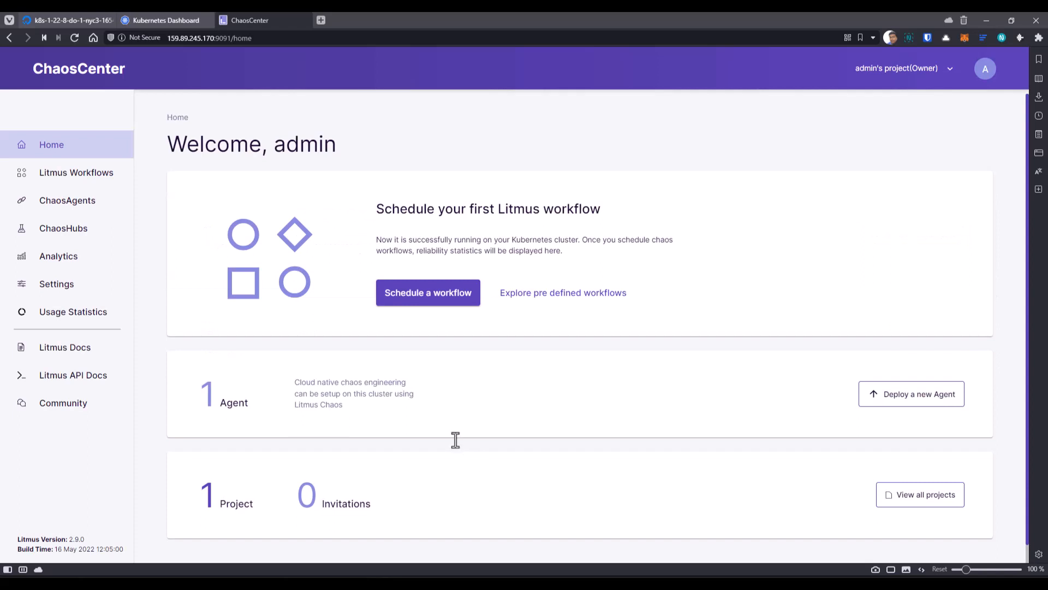
# View the ChaosAgents page listing the cluster-scoped Self-Agent
pyautogui.click(66, 200)
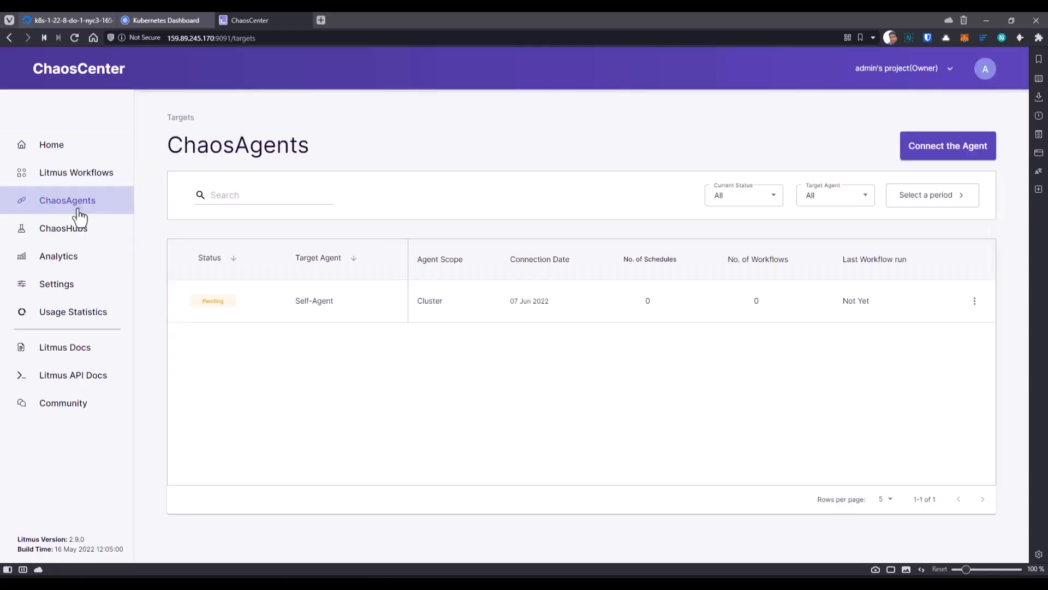
pyautogui.moveTo(247, 341)
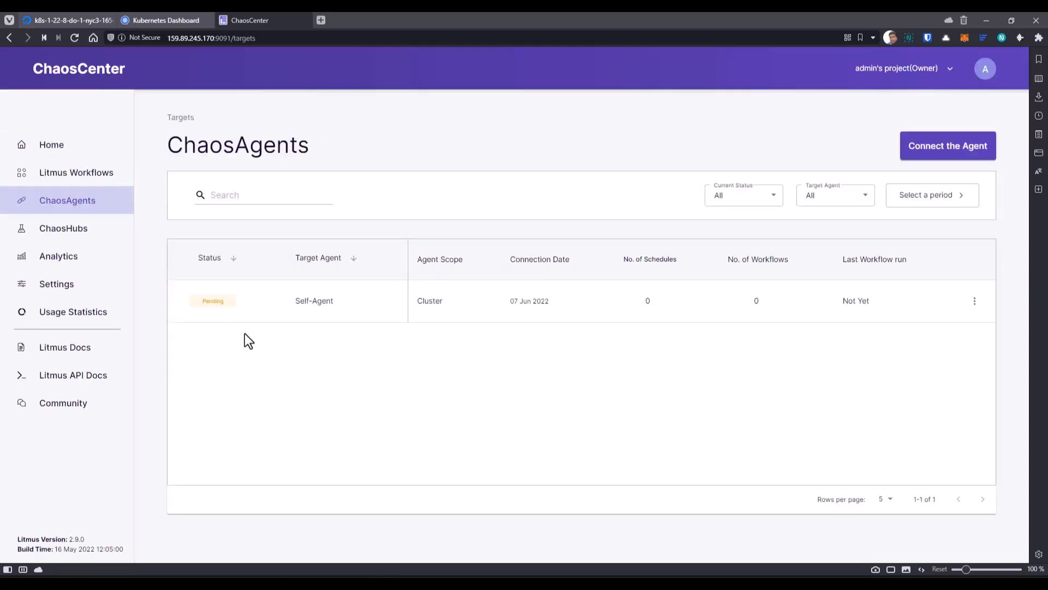
pyautogui.moveTo(415, 396)
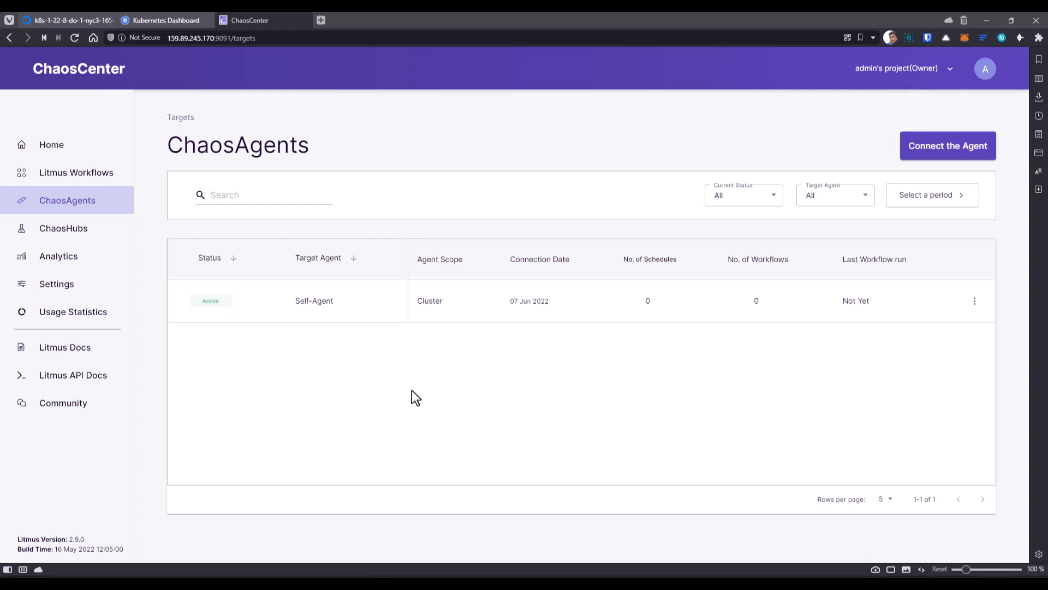
pyautogui.moveTo(500, 375)
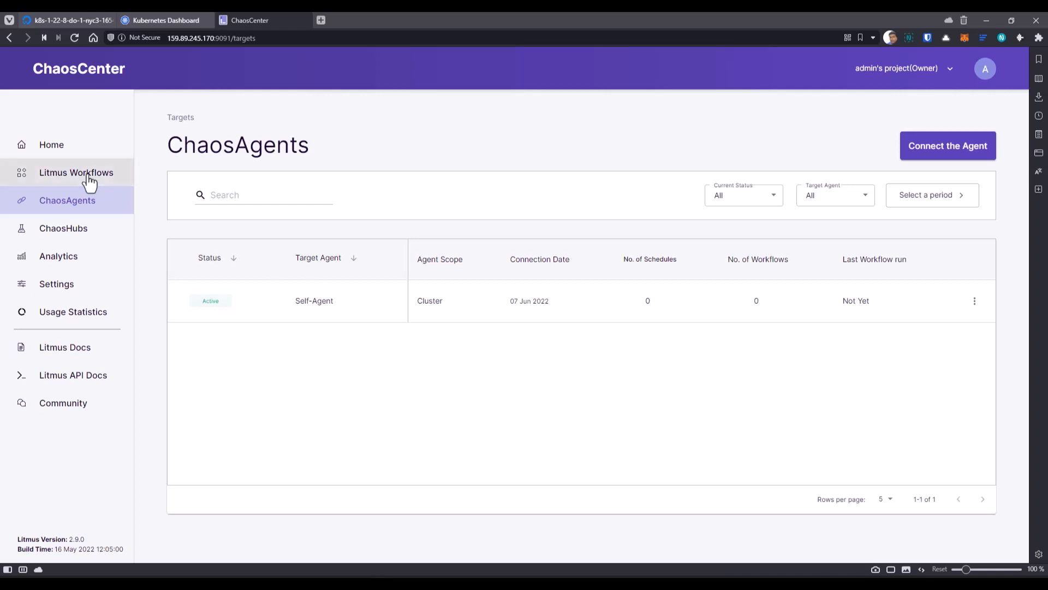
# Target Self-Agent and choose the podtato-head predefined template, keeping its name and description
pyautogui.click(76, 173)
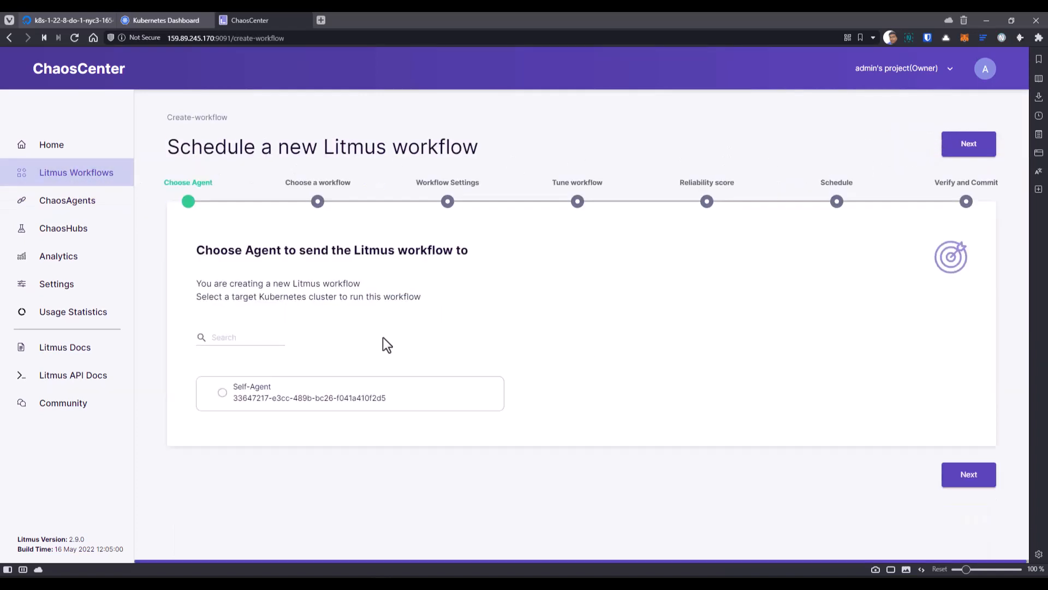
pyautogui.click(967, 143)
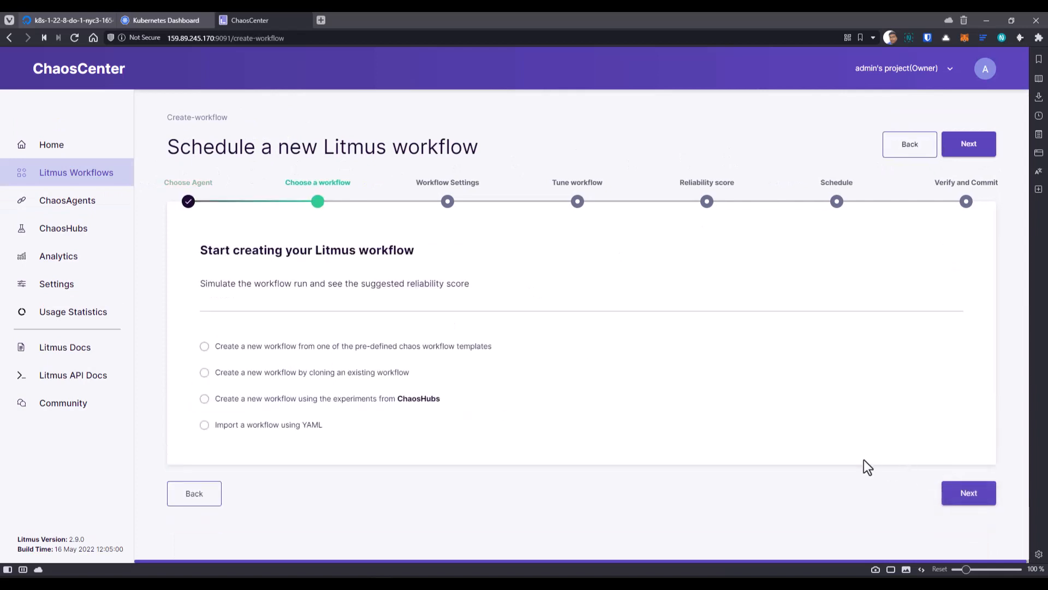
pyautogui.click(205, 346)
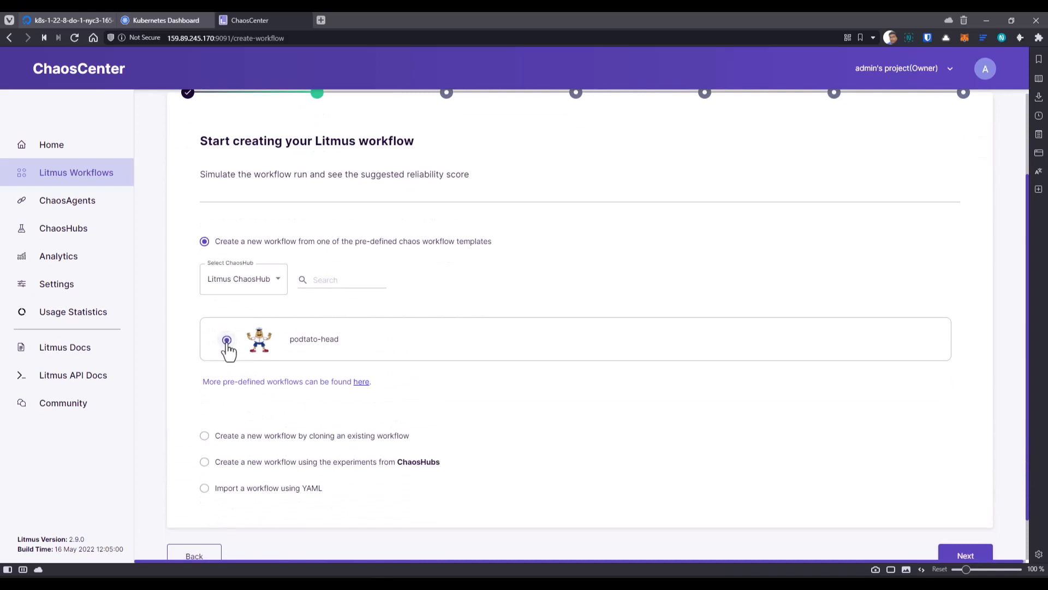
pyautogui.click(964, 554)
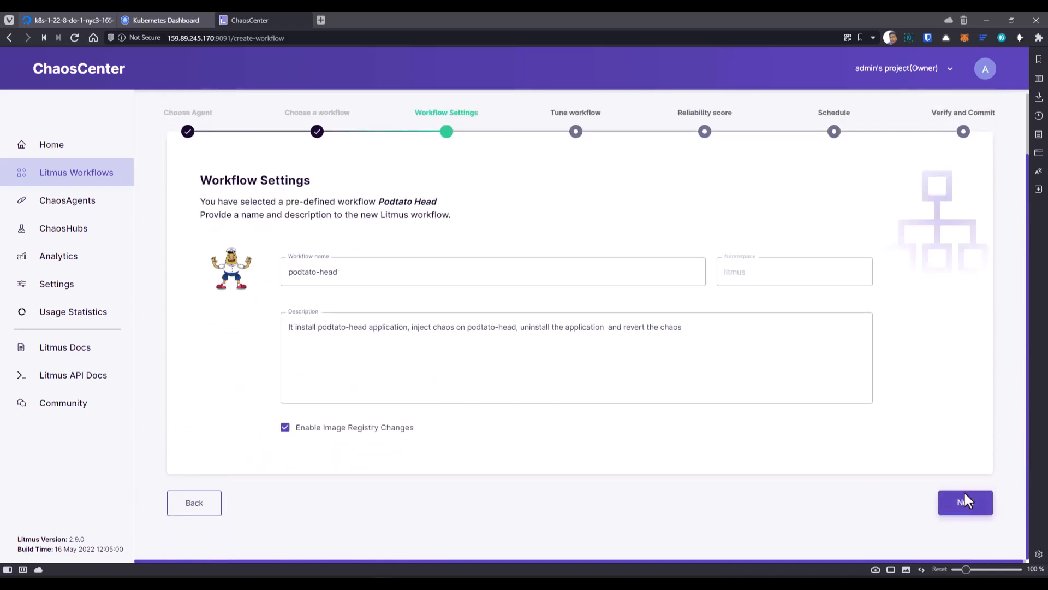
pyautogui.click(964, 502)
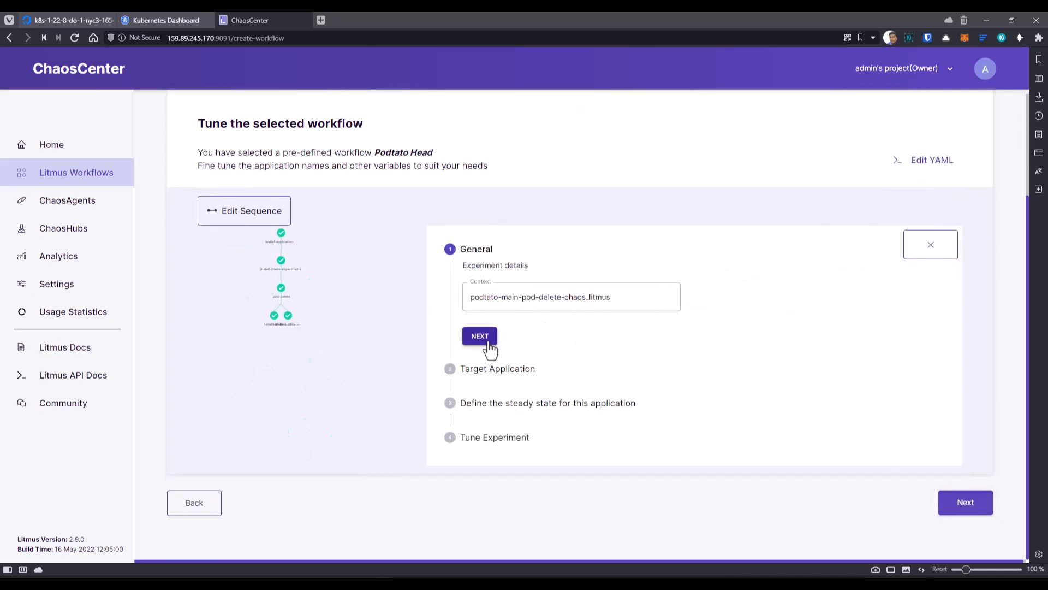
# Accept the experiment tuning, keep the run-now schedule, and finish to start the podtato-head workflow
pyautogui.click(479, 335)
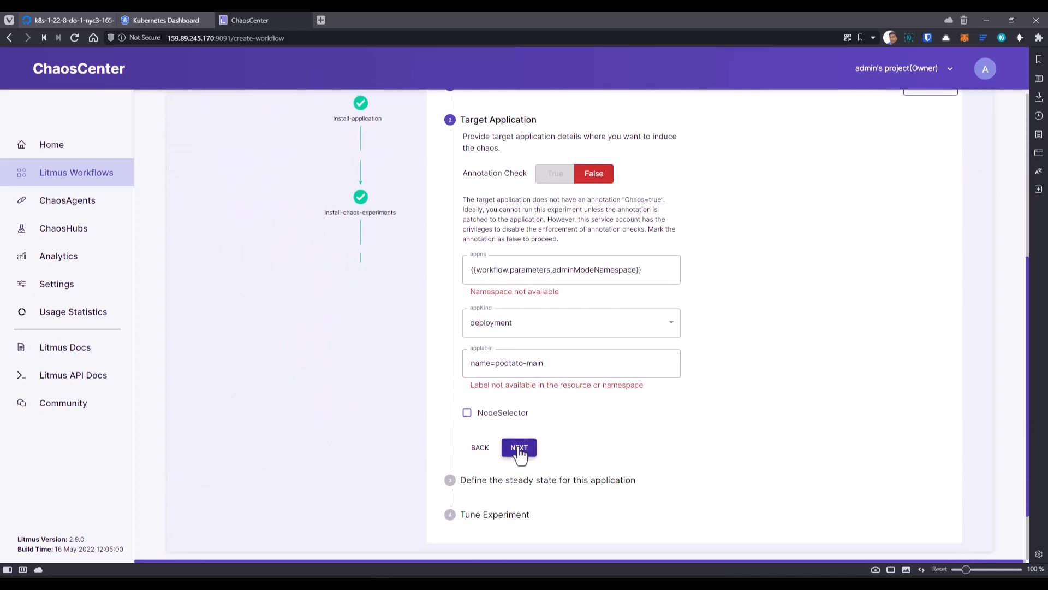
pyautogui.click(519, 447)
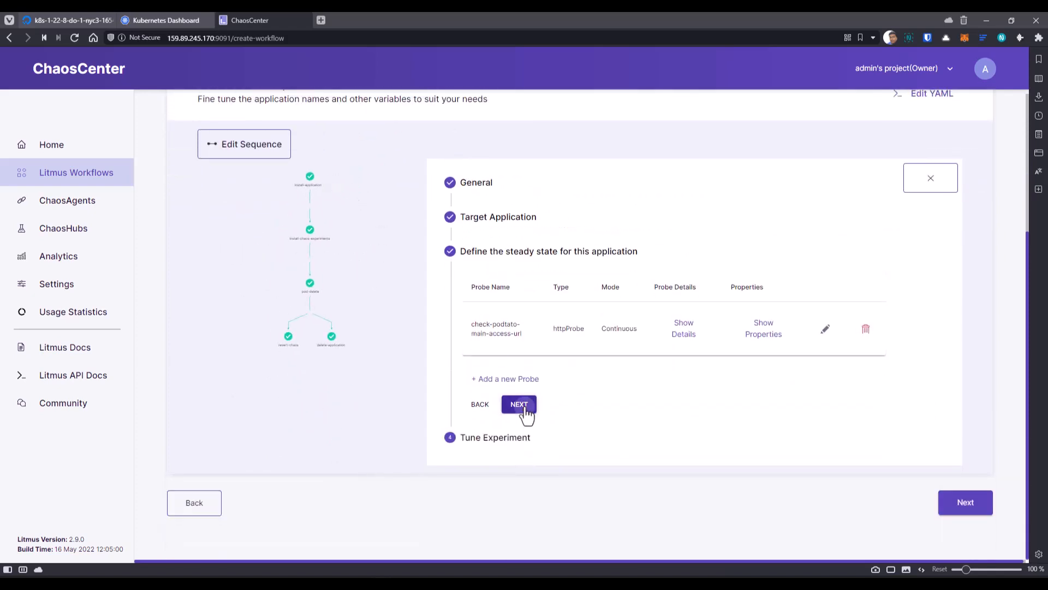
pyautogui.click(518, 404)
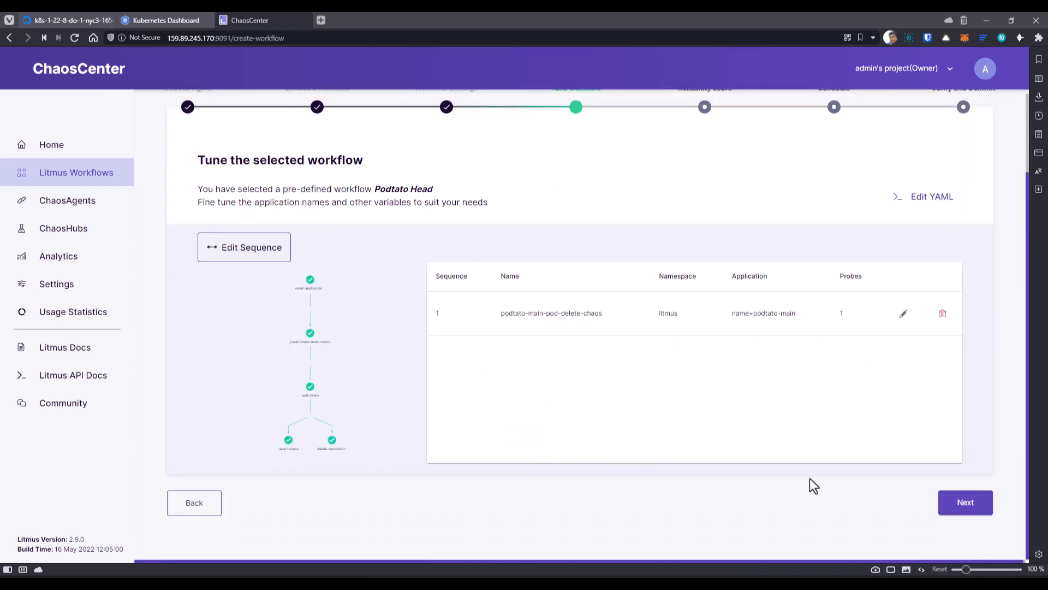
pyautogui.click(964, 503)
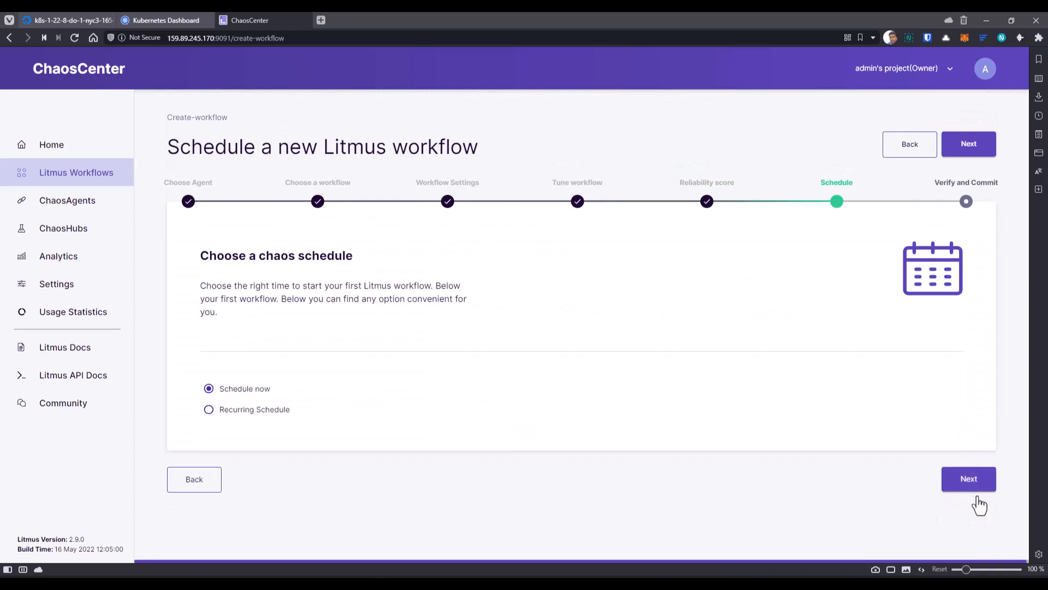
pyautogui.click(968, 478)
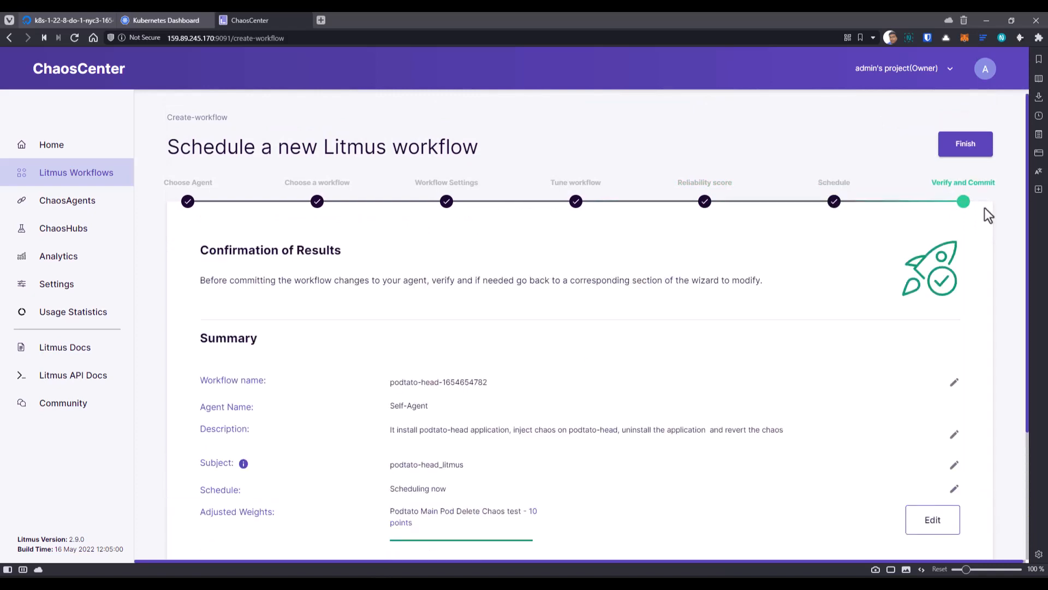
pyautogui.click(964, 143)
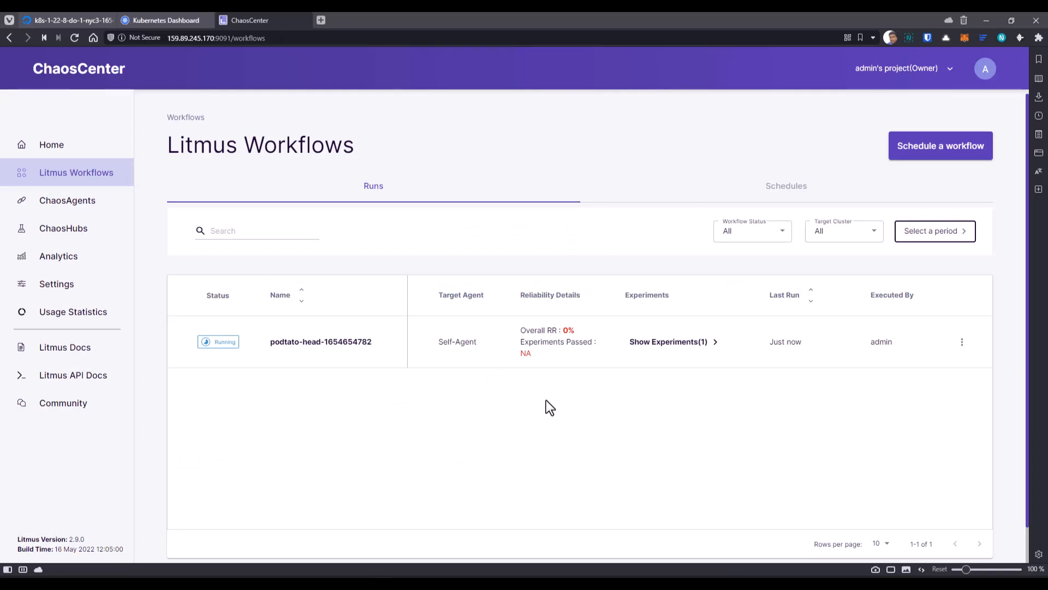
# Check the podtato pods in Kubernetes Dashboard, return to workflow runs, then switch to the DigitalOcean cluster page
pyautogui.click(160, 20)
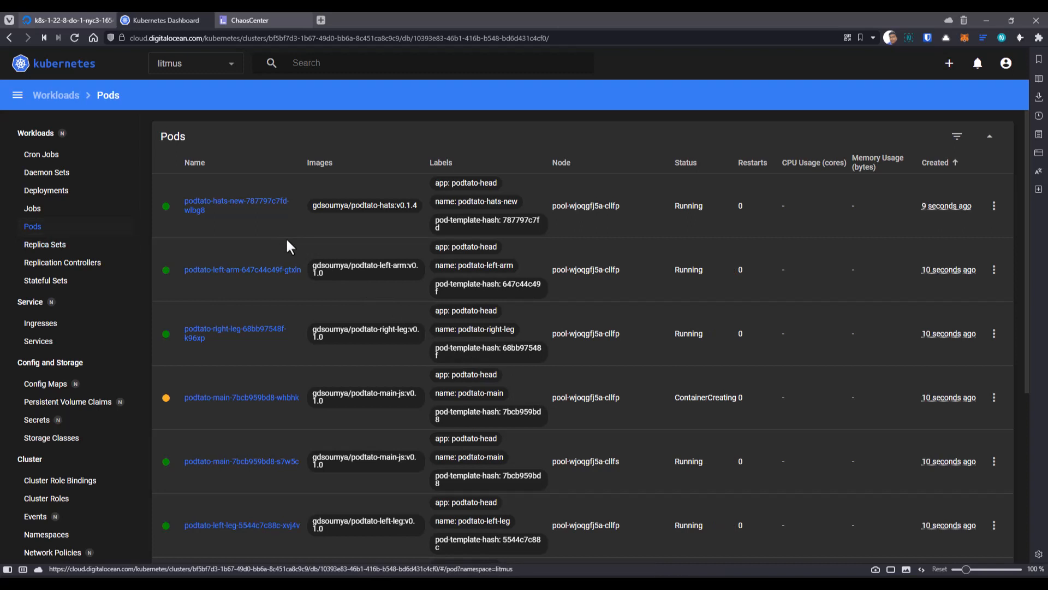
pyautogui.click(246, 20)
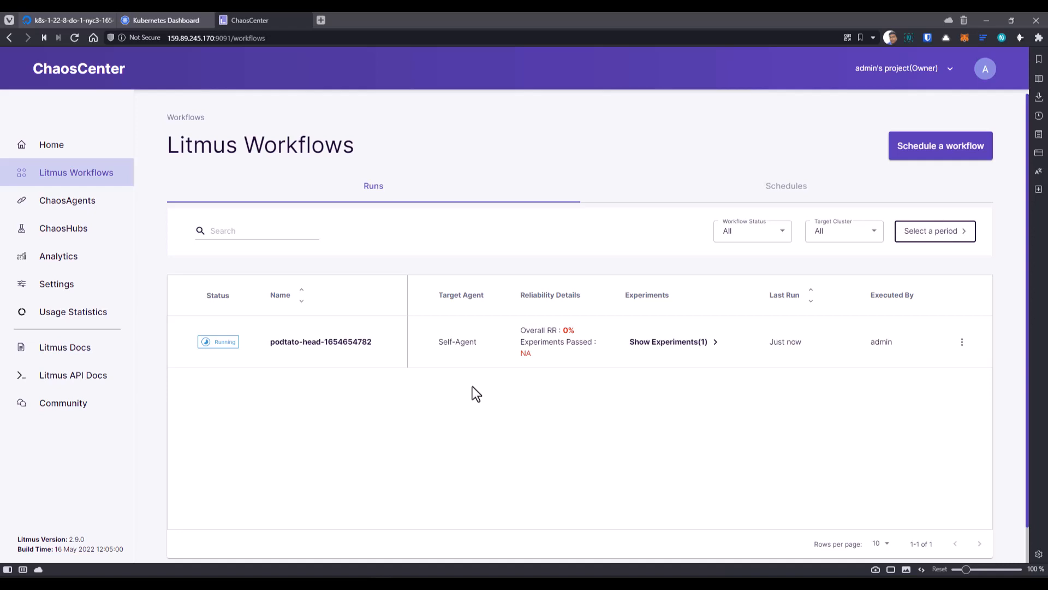
pyautogui.click(320, 342)
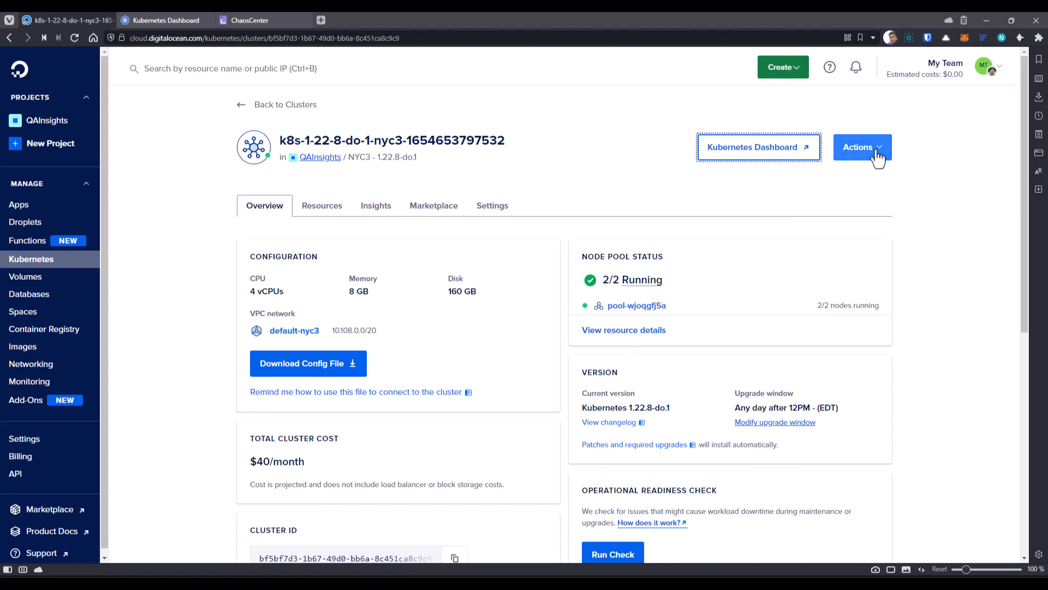
pyautogui.click(861, 147)
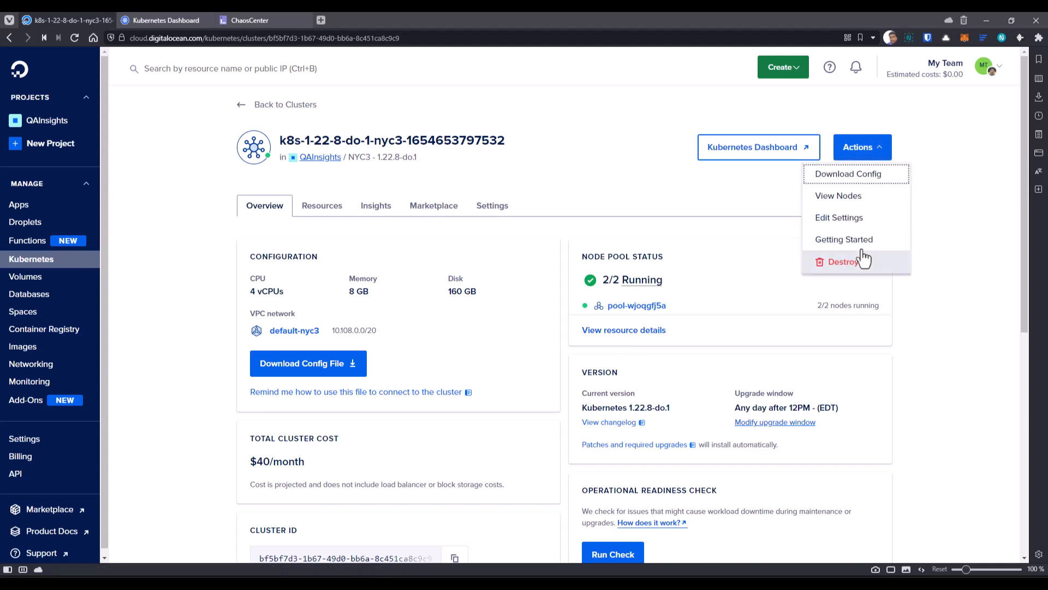
pyautogui.click(716, 205)
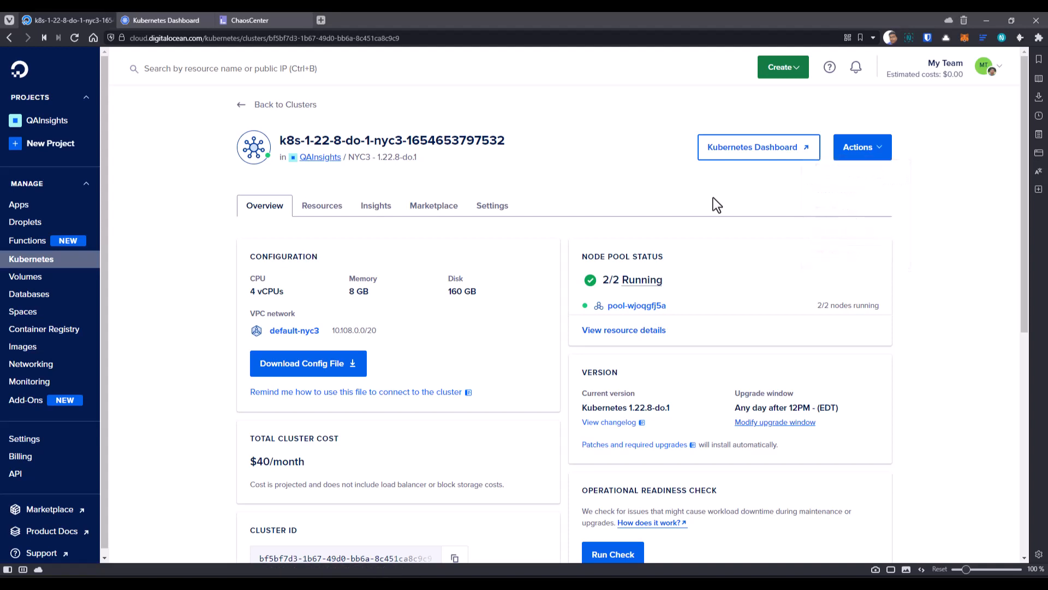
pyautogui.click(30, 364)
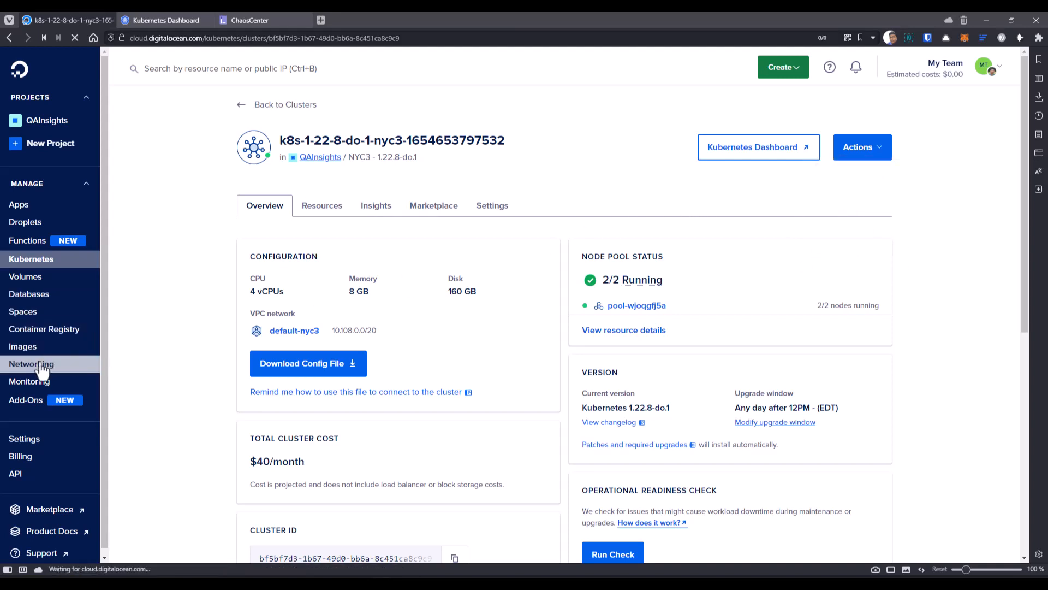
pyautogui.click(31, 364)
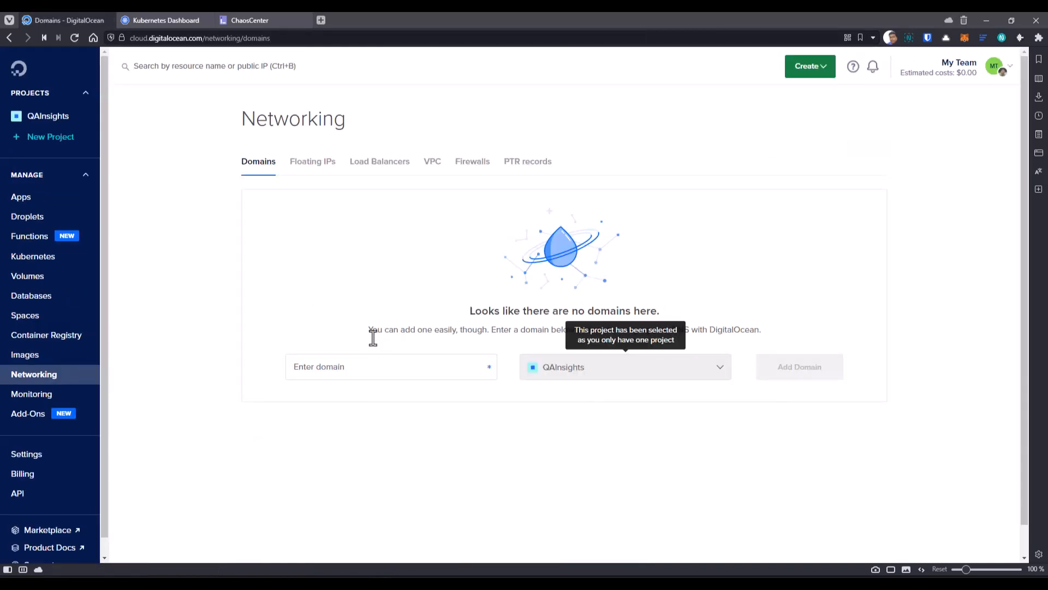
pyautogui.click(379, 161)
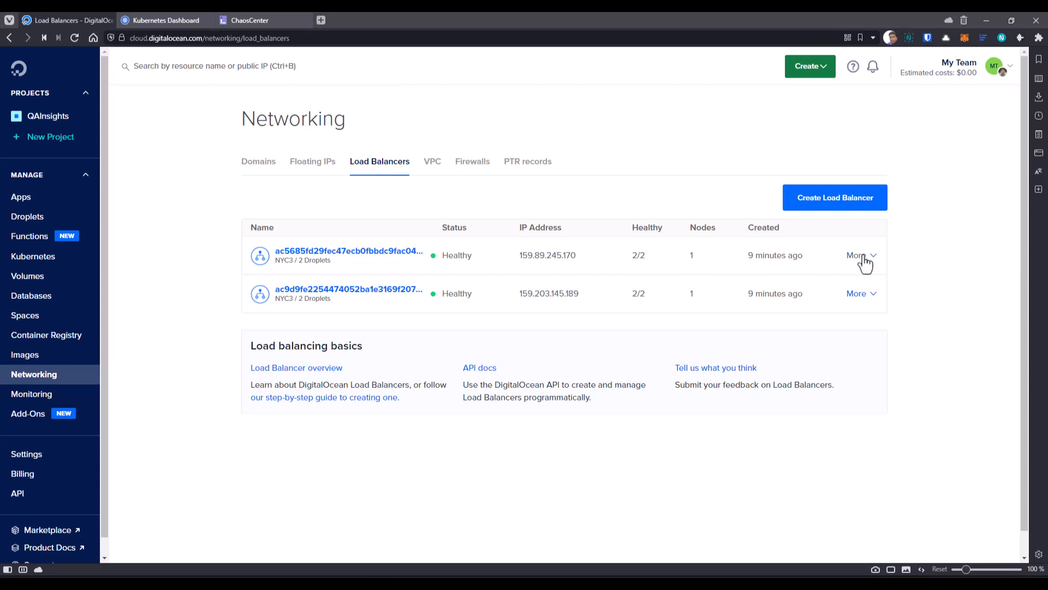
pyautogui.click(858, 254)
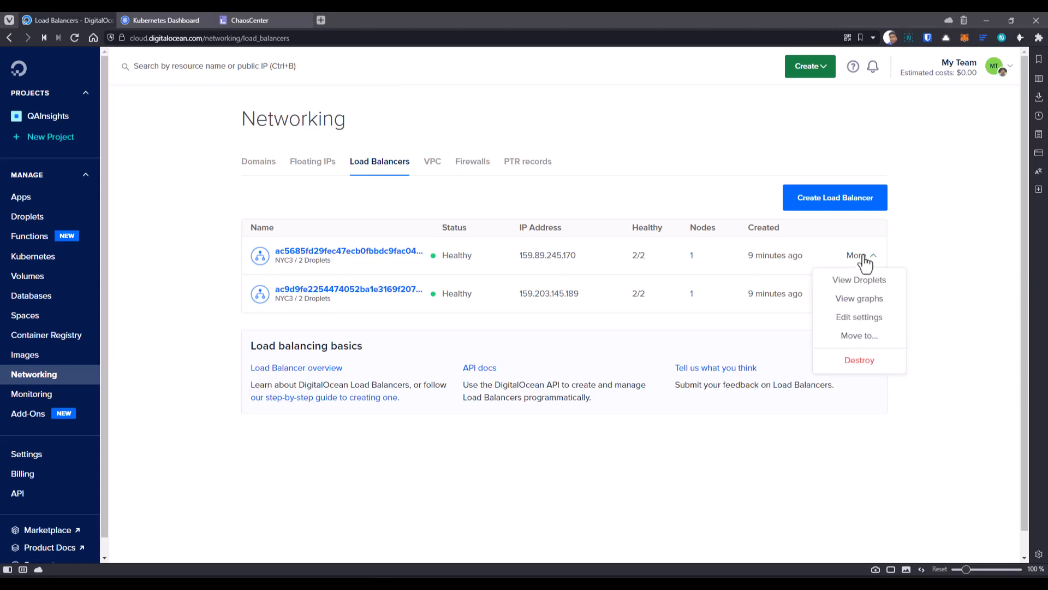
pyautogui.moveTo(859, 316)
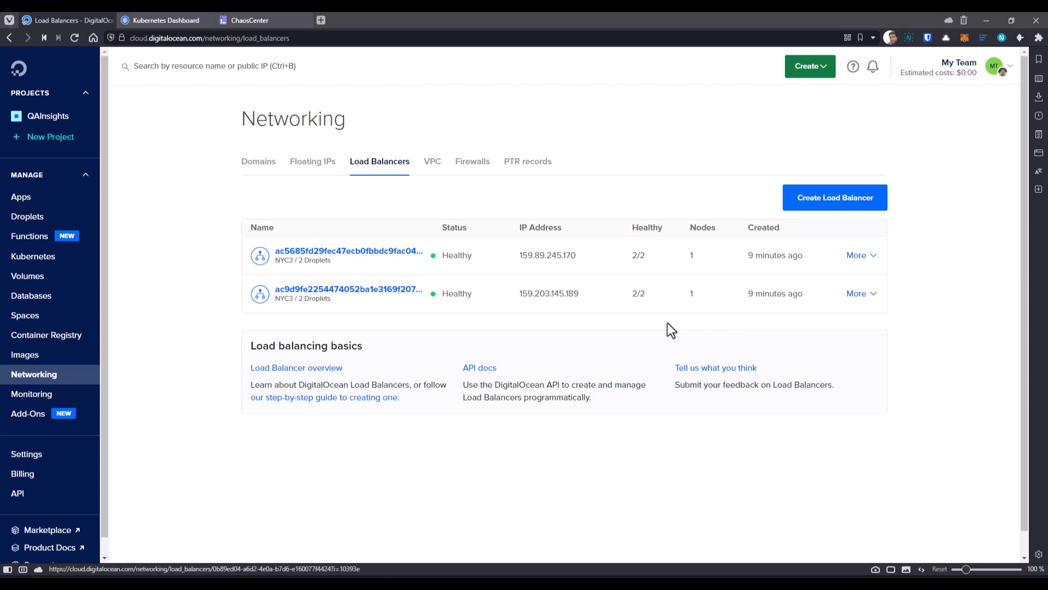
pyautogui.click(33, 255)
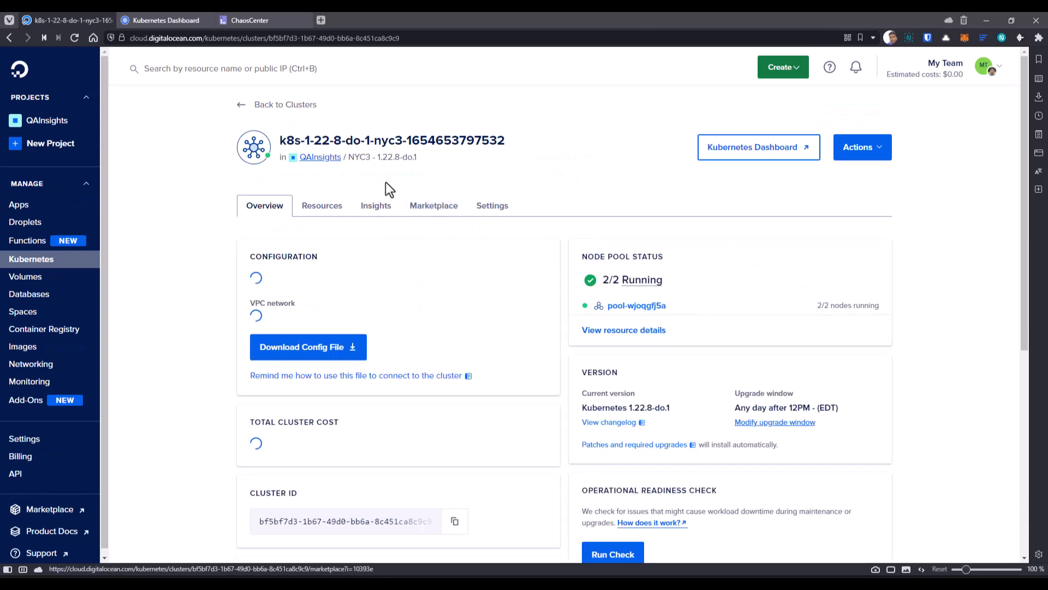
# Destroy the cluster via Actions > Destroy, including all load balancers and volumes
pyautogui.click(862, 147)
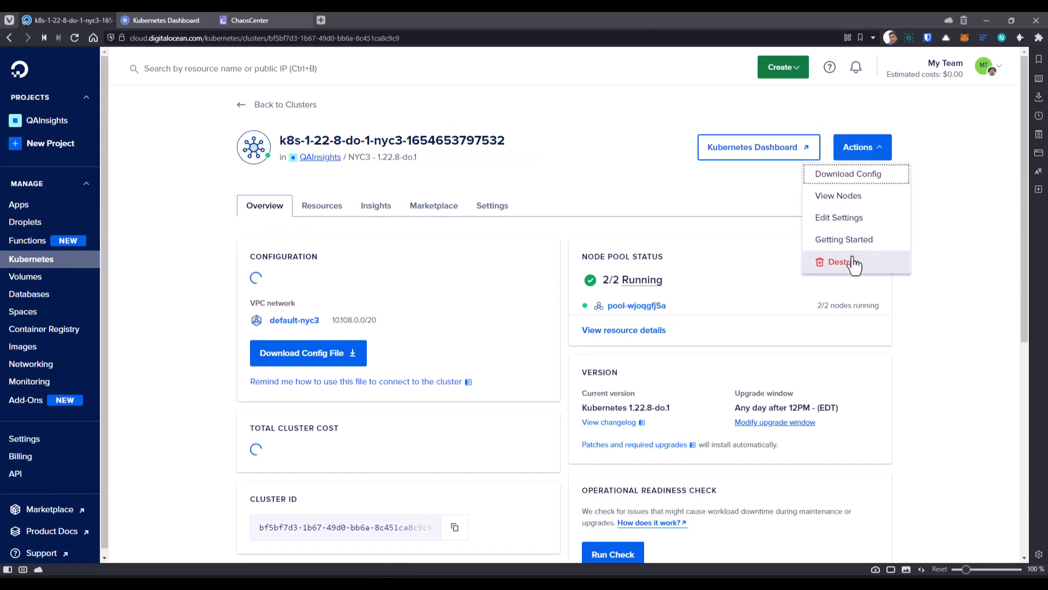
pyautogui.click(843, 261)
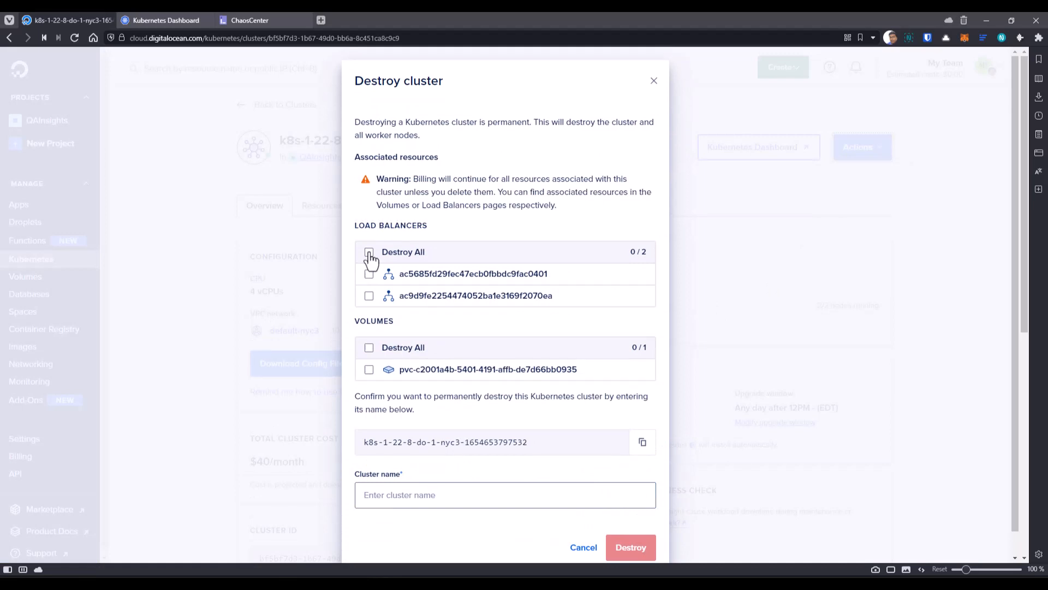
pyautogui.click(367, 258)
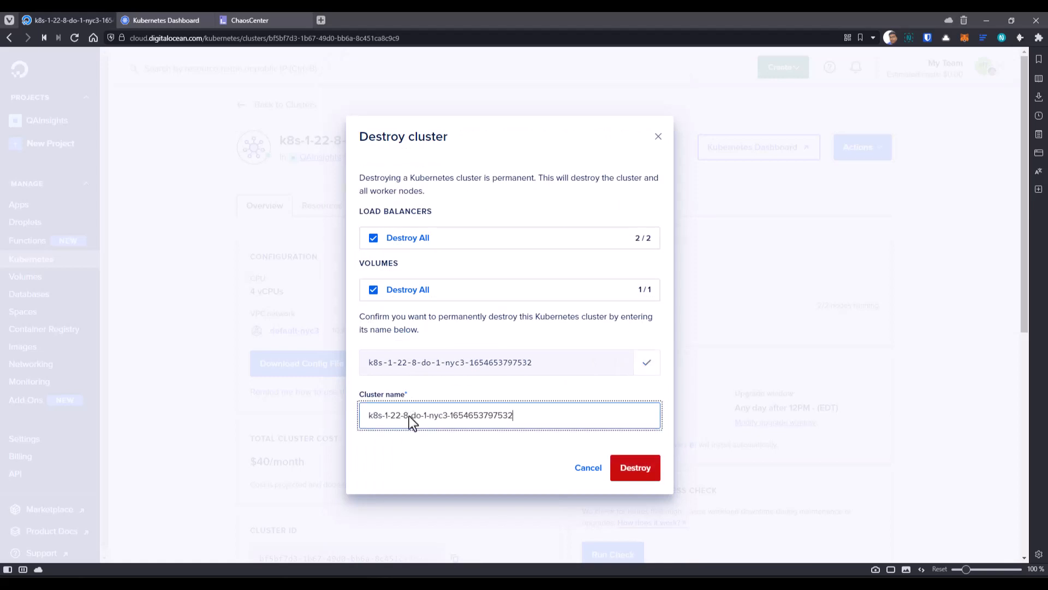
pyautogui.click(634, 467)
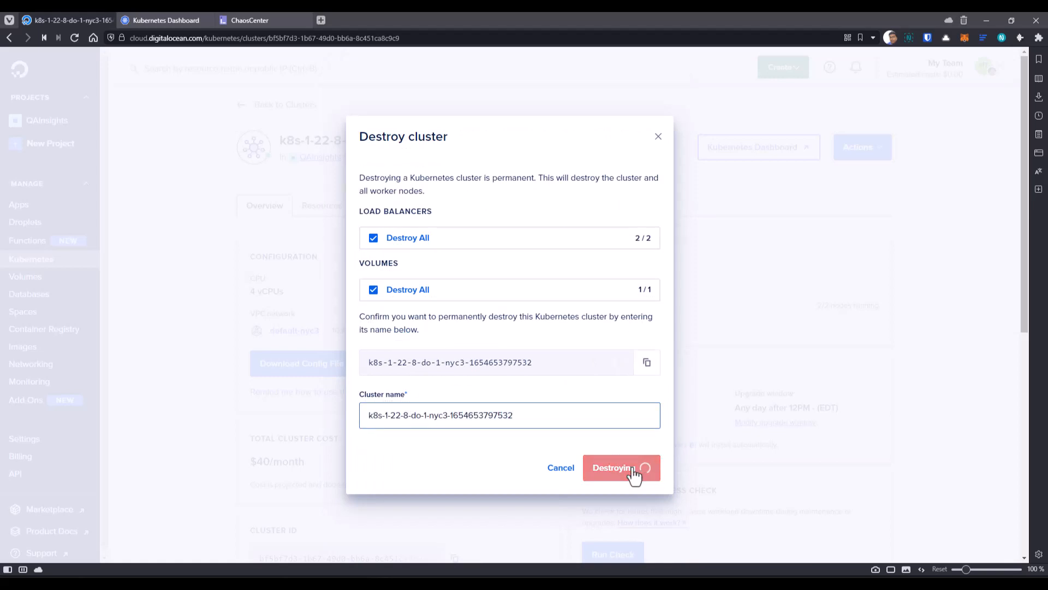
pyautogui.click(620, 467)
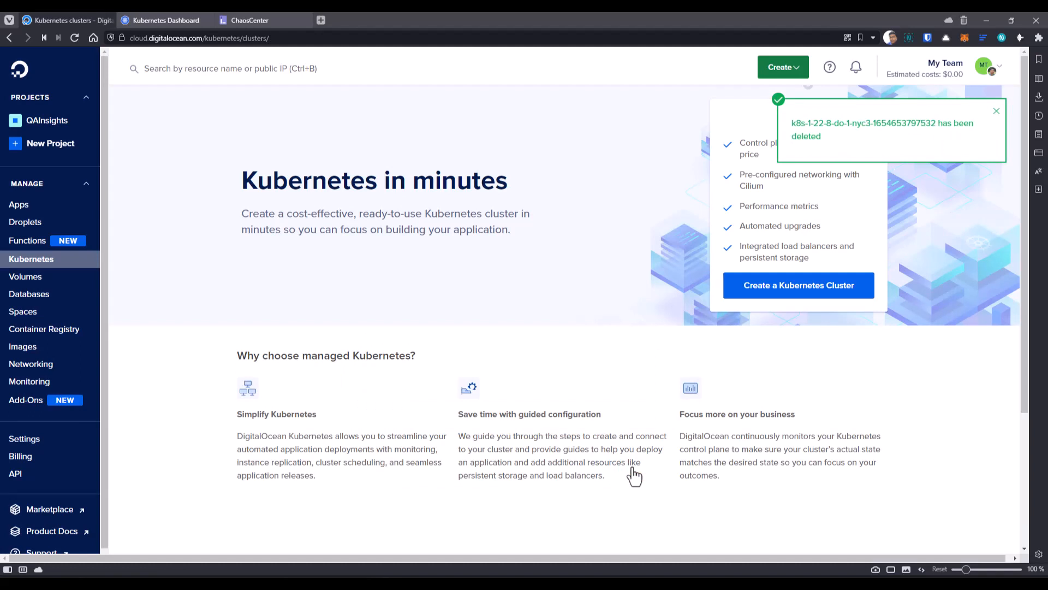